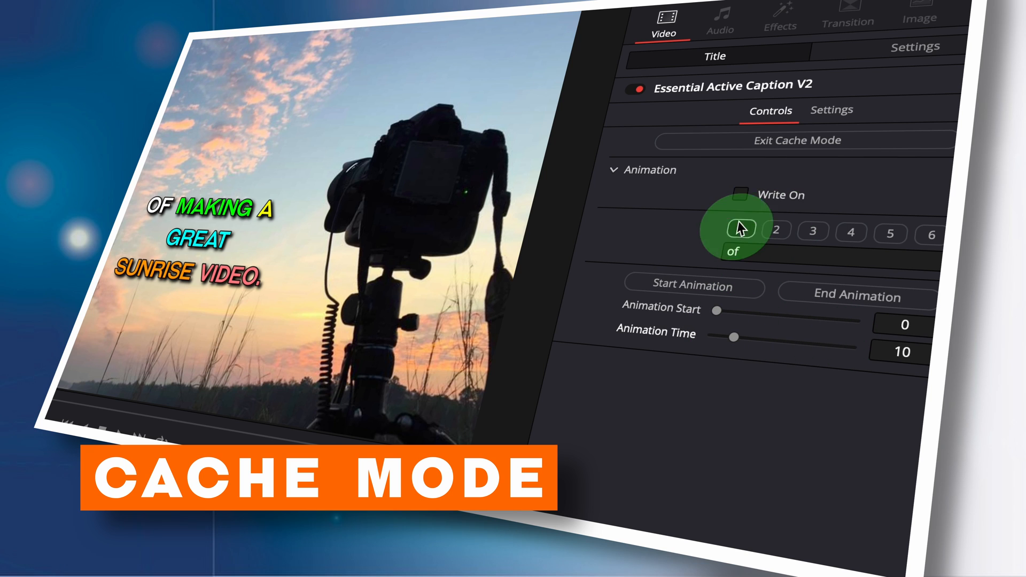
# Step: Drag the sunrise caption's H Anchor fully left, then fully right to right-align its lines
pyautogui.click(739, 230)
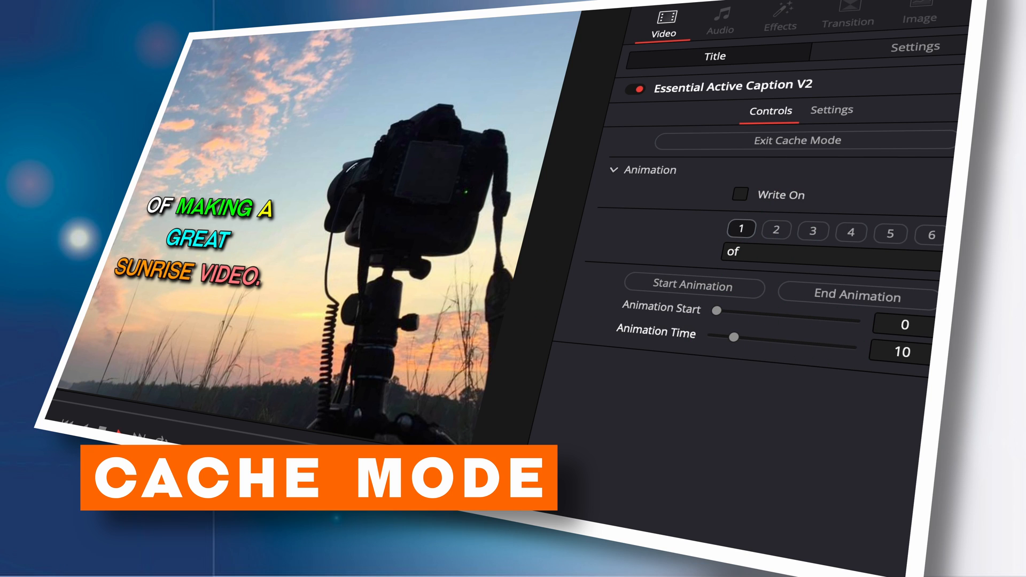
pyautogui.click(735, 337)
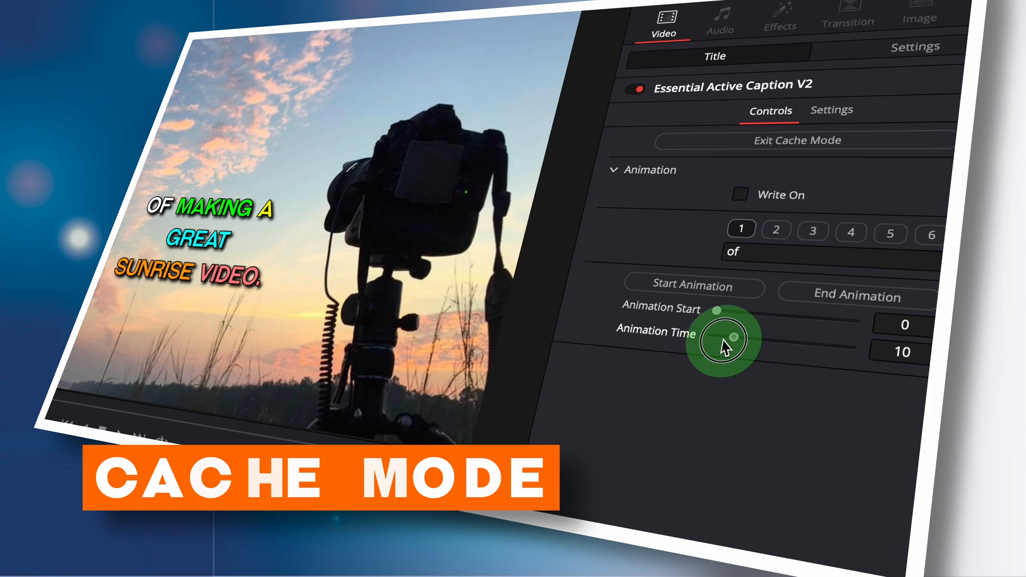
pyautogui.click(796, 140)
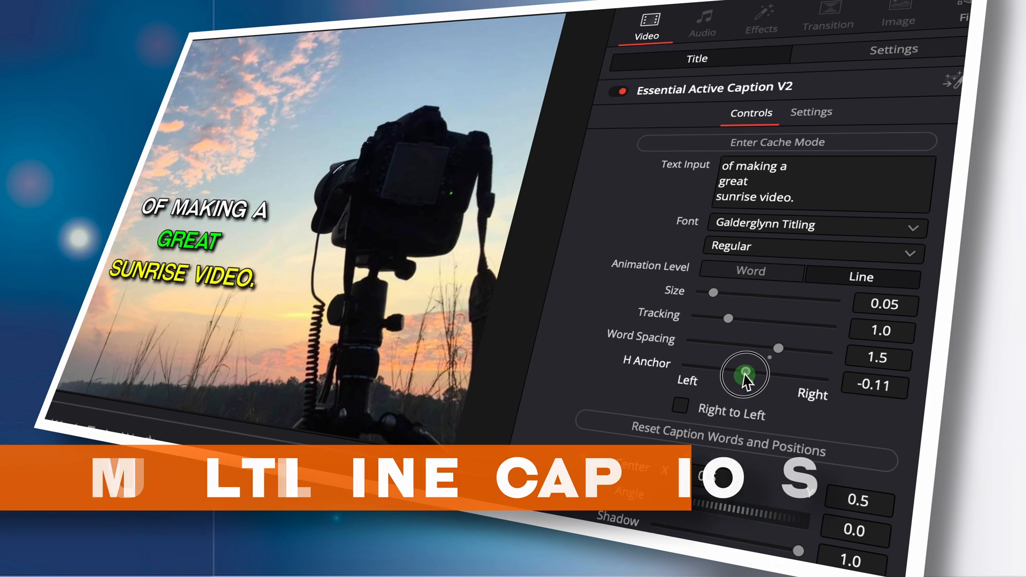
pyautogui.moveTo(744, 373); pyautogui.dragTo(684, 372)
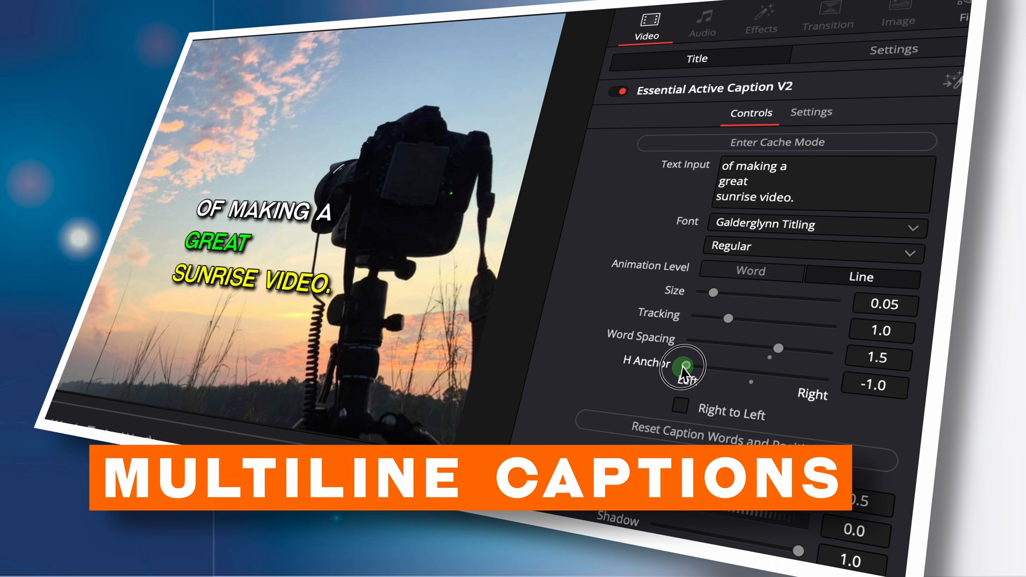
pyautogui.moveTo(680, 366); pyautogui.dragTo(822, 380)
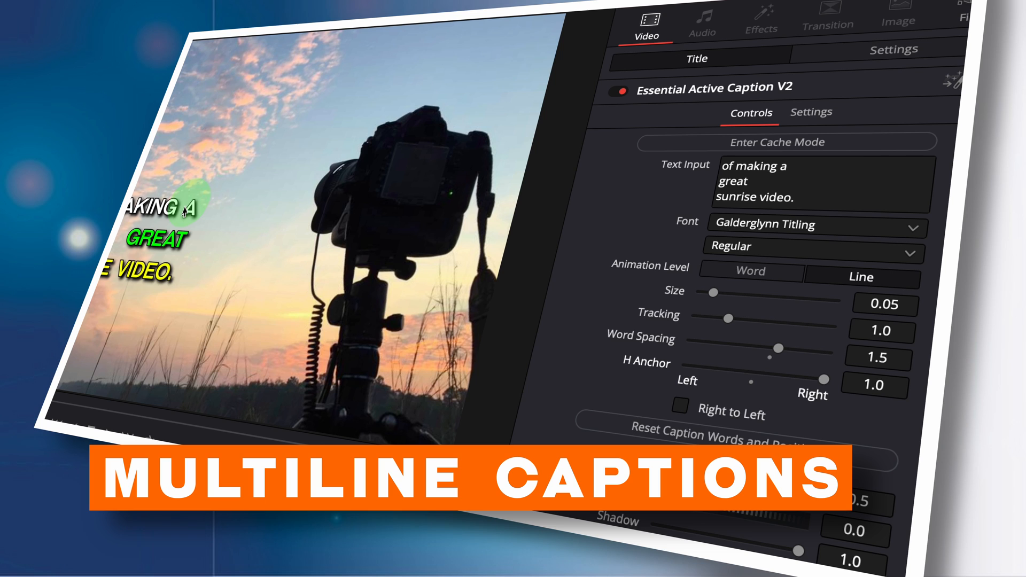
pyautogui.moveTo(821, 382); pyautogui.dragTo(751, 382)
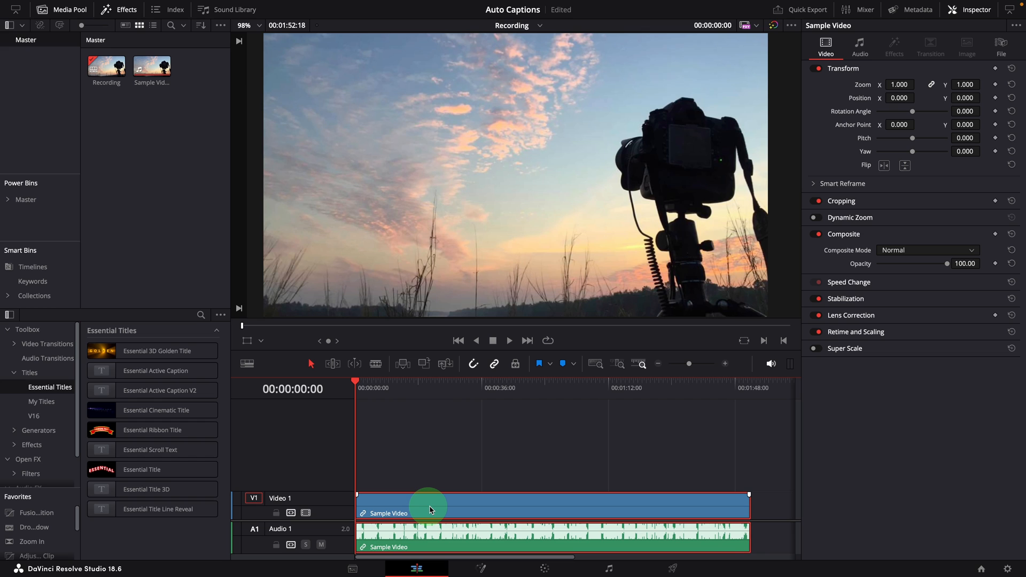
# Step: Select the Sample Video clip and play it to about 00:00:42
pyautogui.click(509, 340)
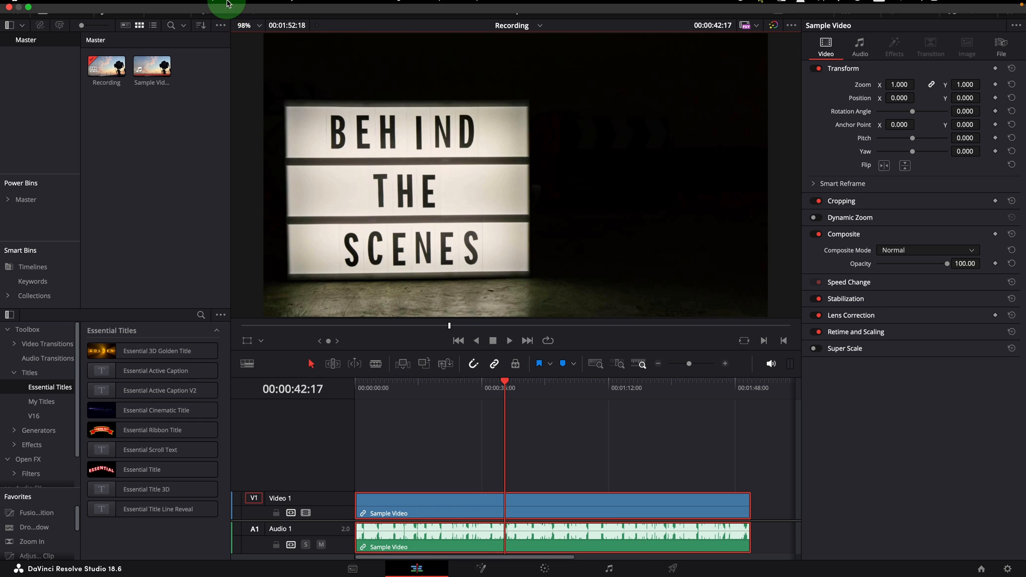
# Step: Create subtitles from audio with a 20-character maximum and double lines
pyautogui.click(324, 14)
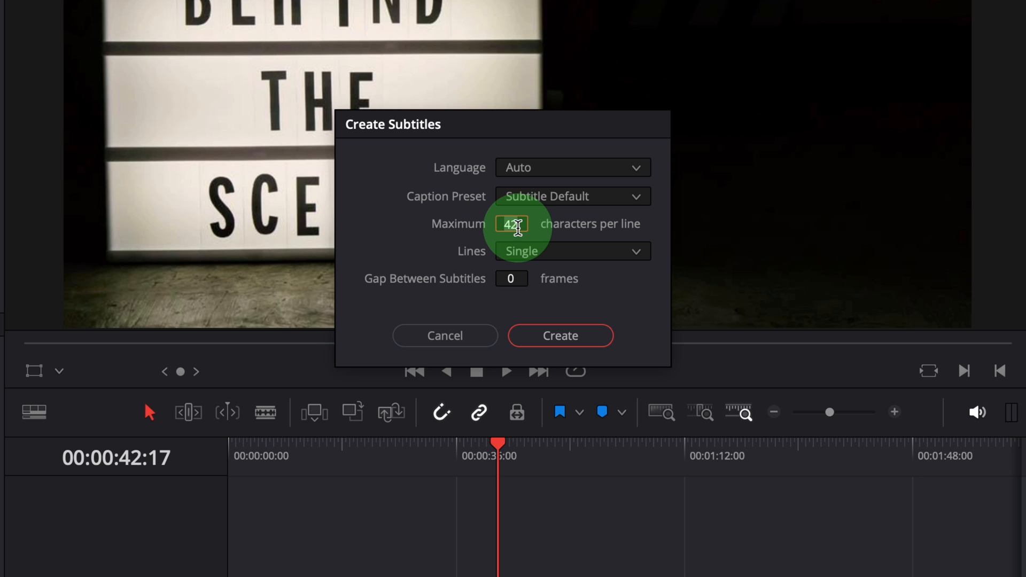
pyautogui.write('20')
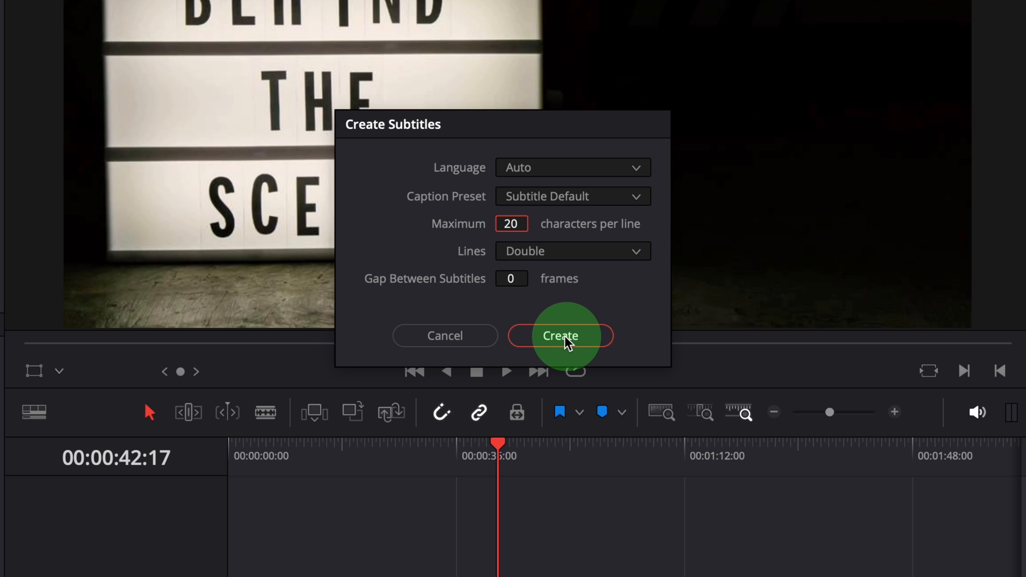
pyautogui.click(559, 335)
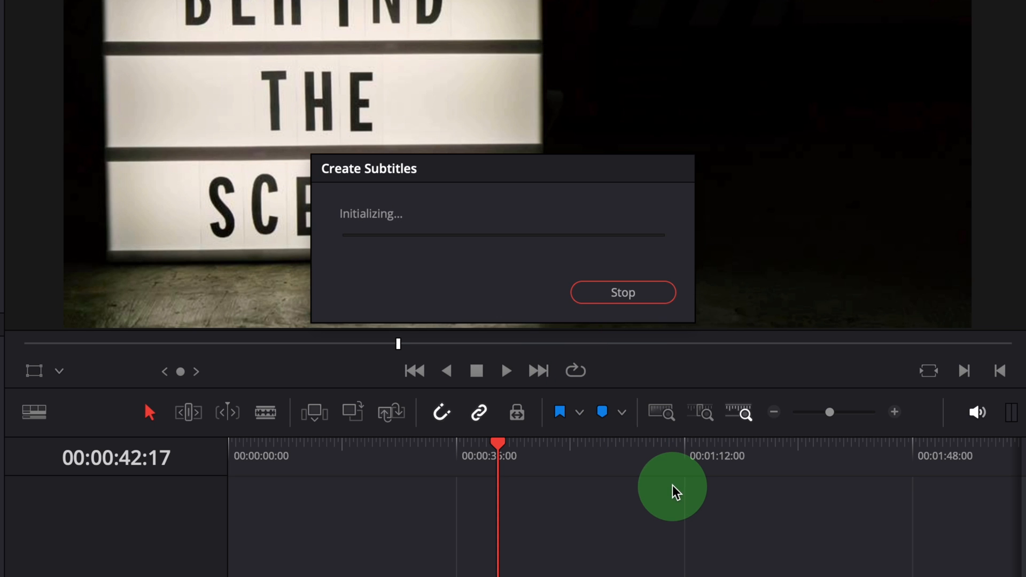
pyautogui.moveTo(689, 542)
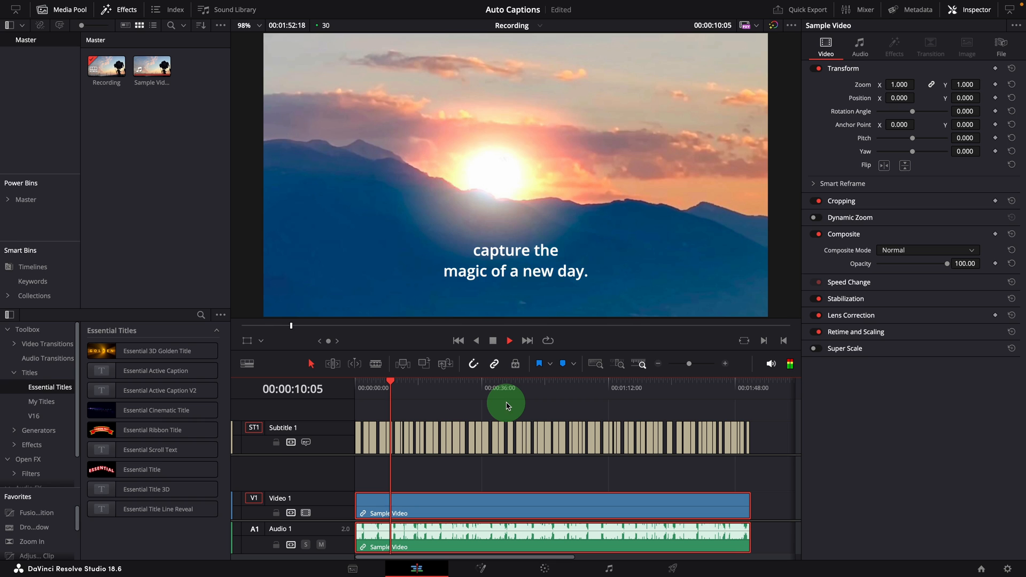
# Step: Play and stop the timeline, check the subtitle Caption and Track tabs, and scrub through captions
pyautogui.click(510, 341)
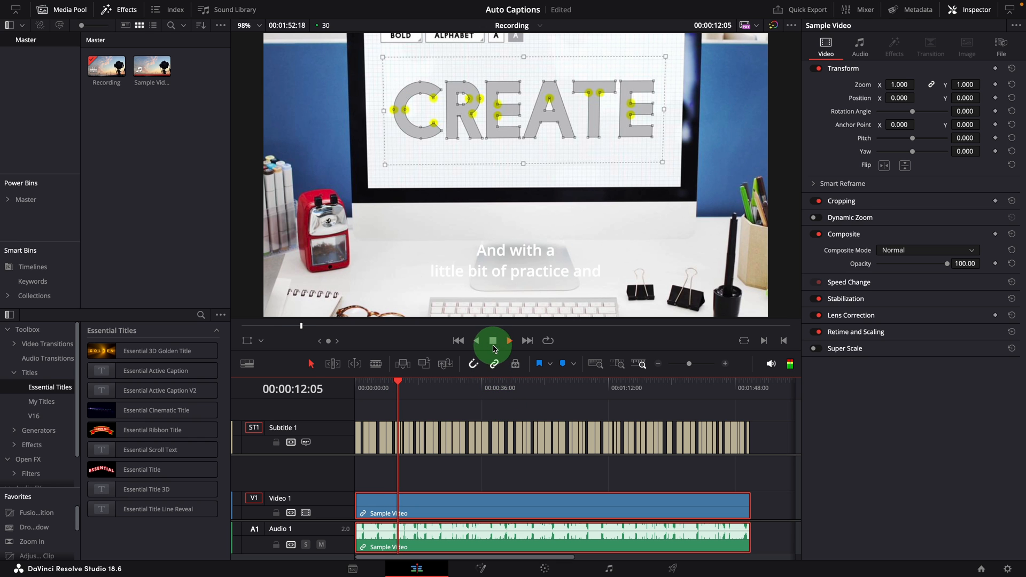
pyautogui.click(492, 340)
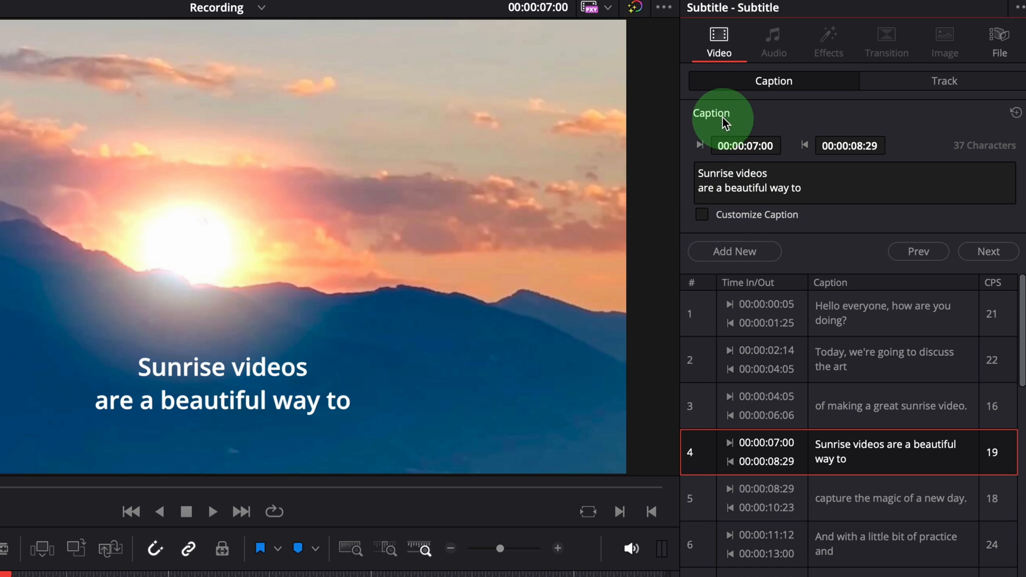
pyautogui.click(944, 81)
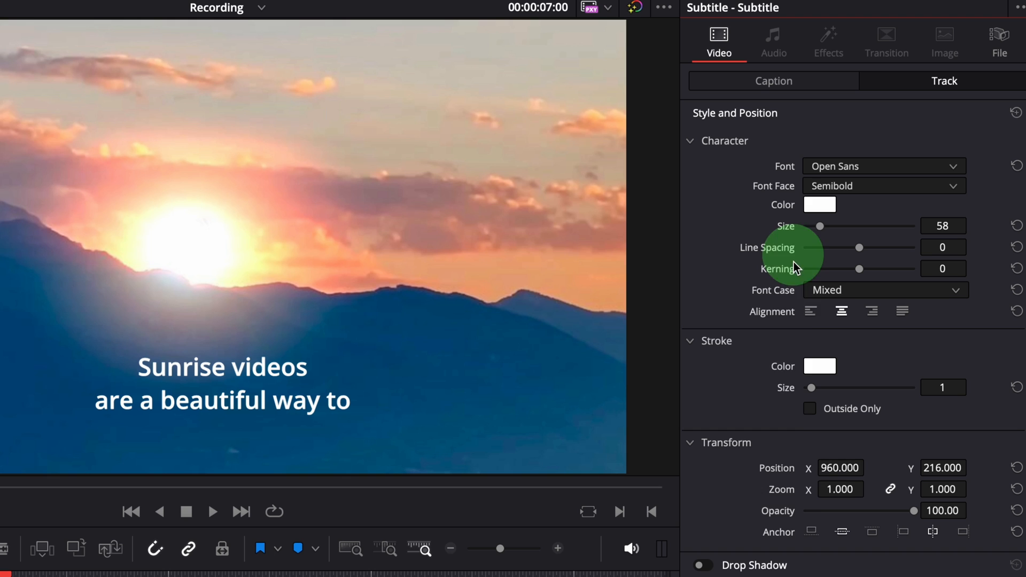
pyautogui.click(773, 80)
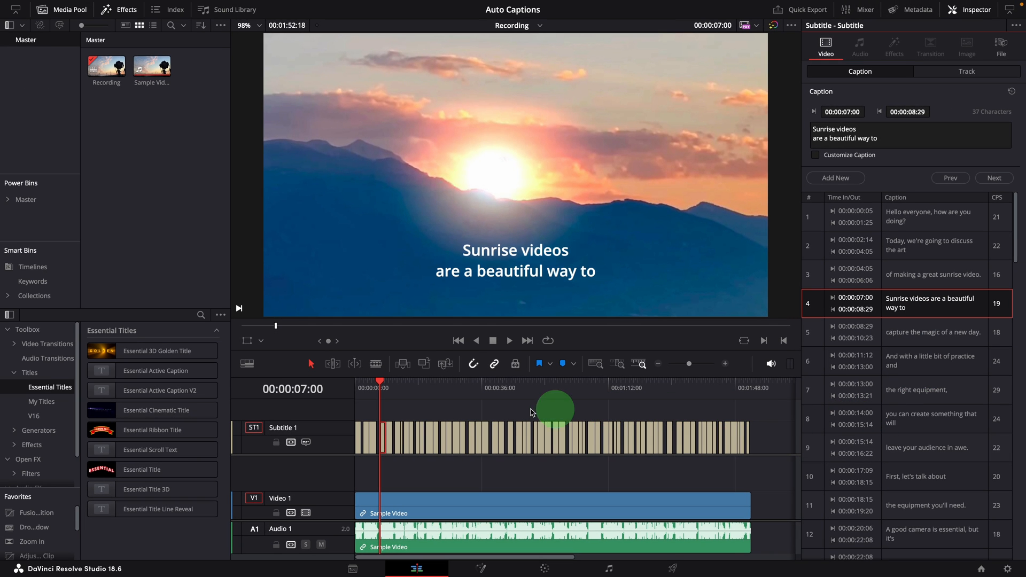
pyautogui.click(386, 388)
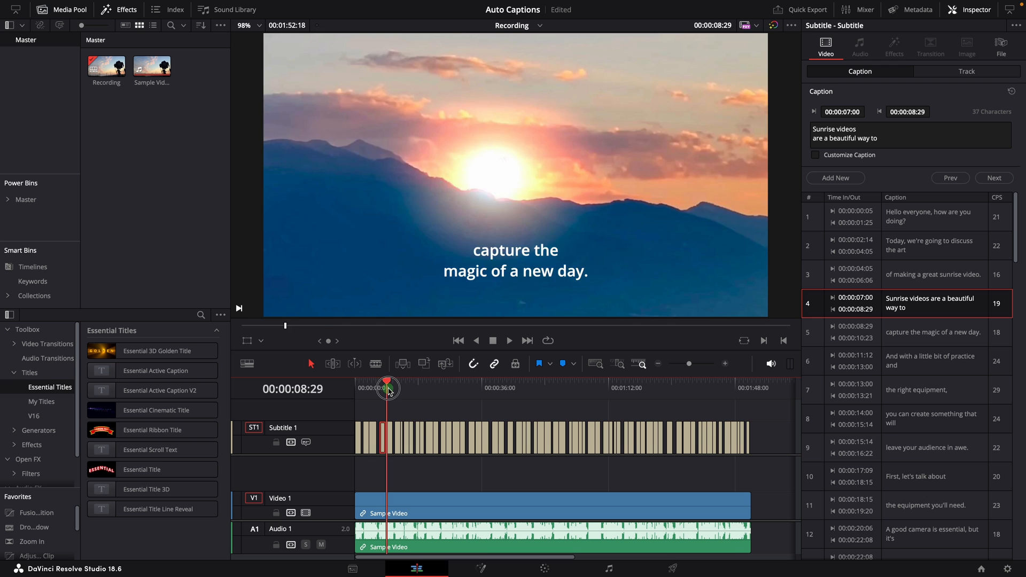
pyautogui.moveTo(388, 389); pyautogui.dragTo(446, 390)
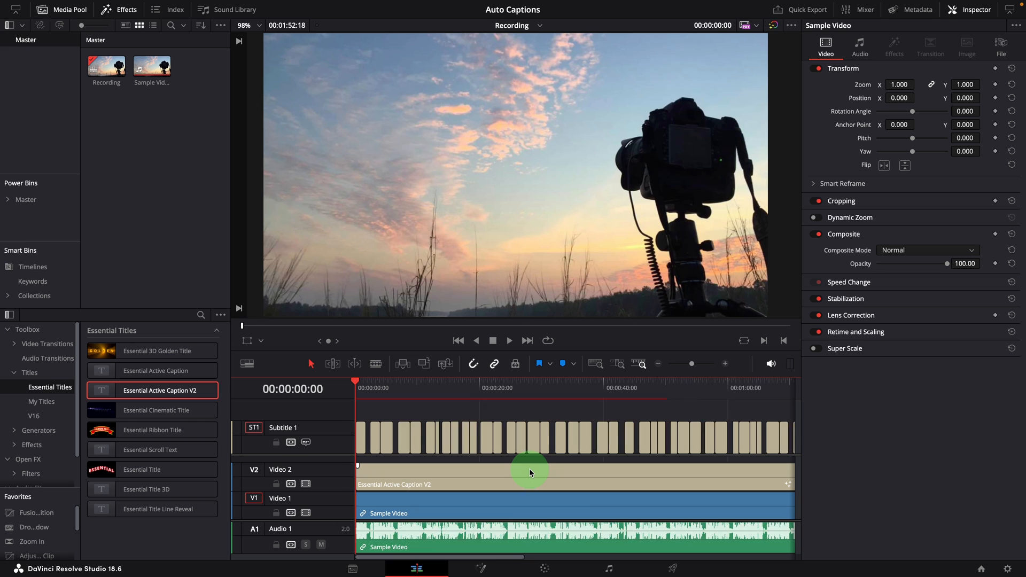
# Step: Select the Essential Active Caption V2 title clips and paste the copied caption text in
pyautogui.click(372, 363)
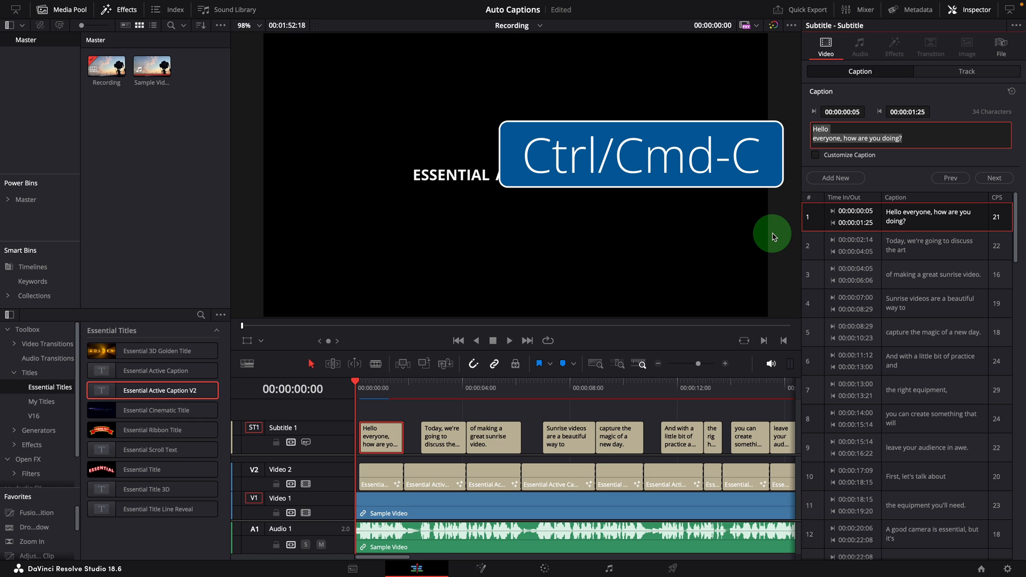
pyautogui.click(379, 476)
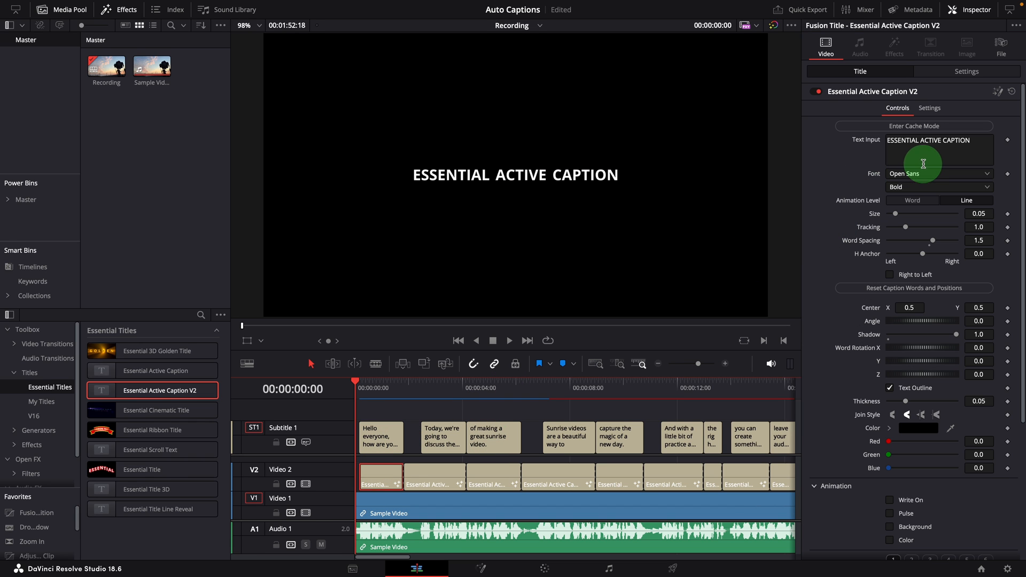
pyautogui.press('ctrl+v')
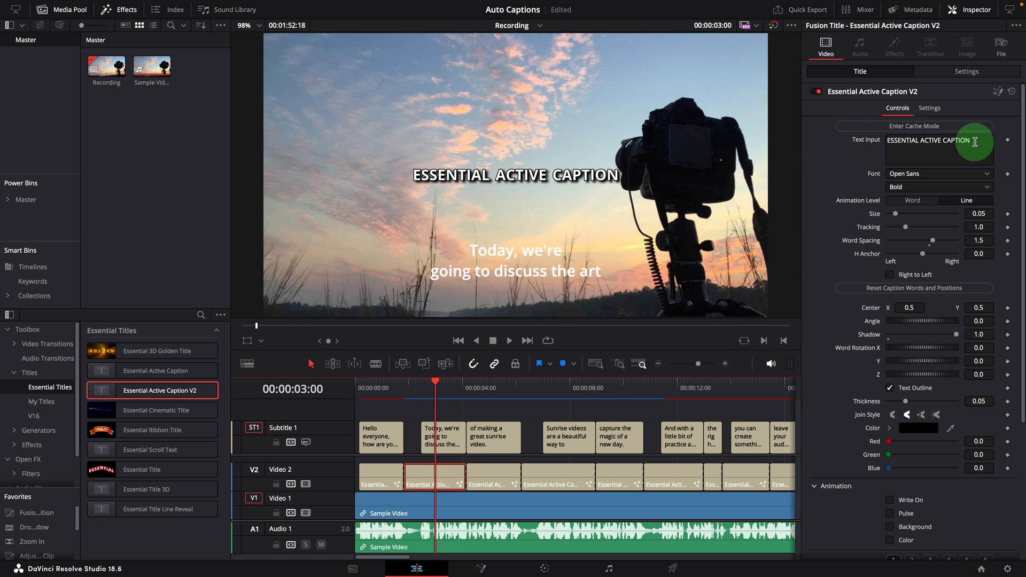
pyautogui.moveTo(435, 384); pyautogui.dragTo(445, 383)
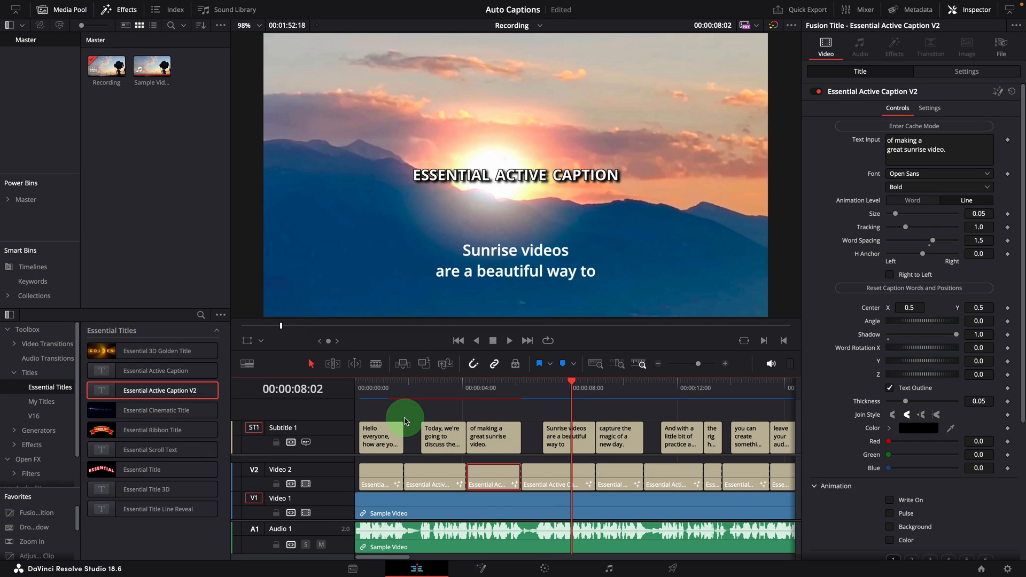
# Step: Give the caption title the Galderglynn Titling font and enable Write On animation
pyautogui.rightClick(334, 486)
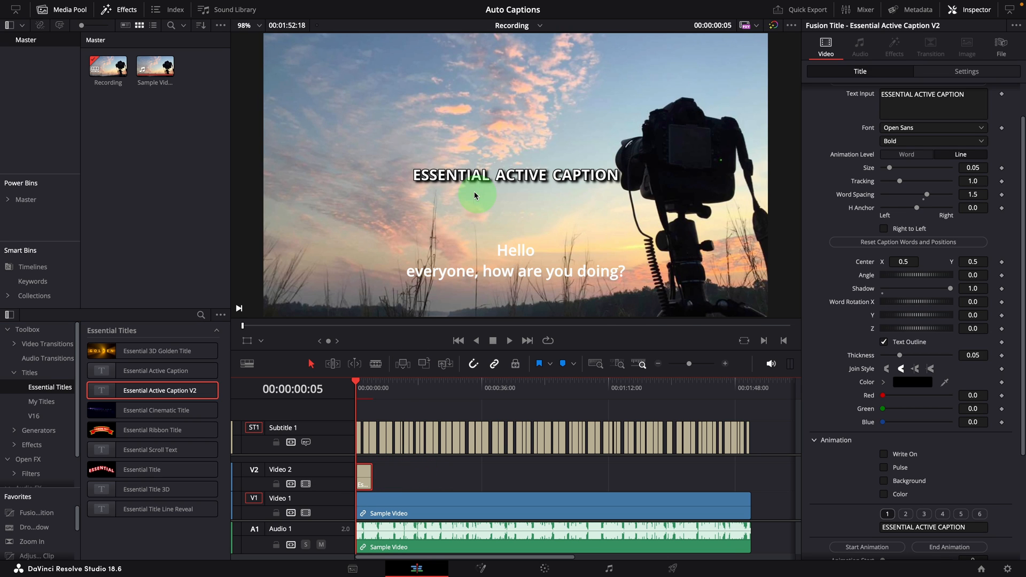
pyautogui.scroll(-3)
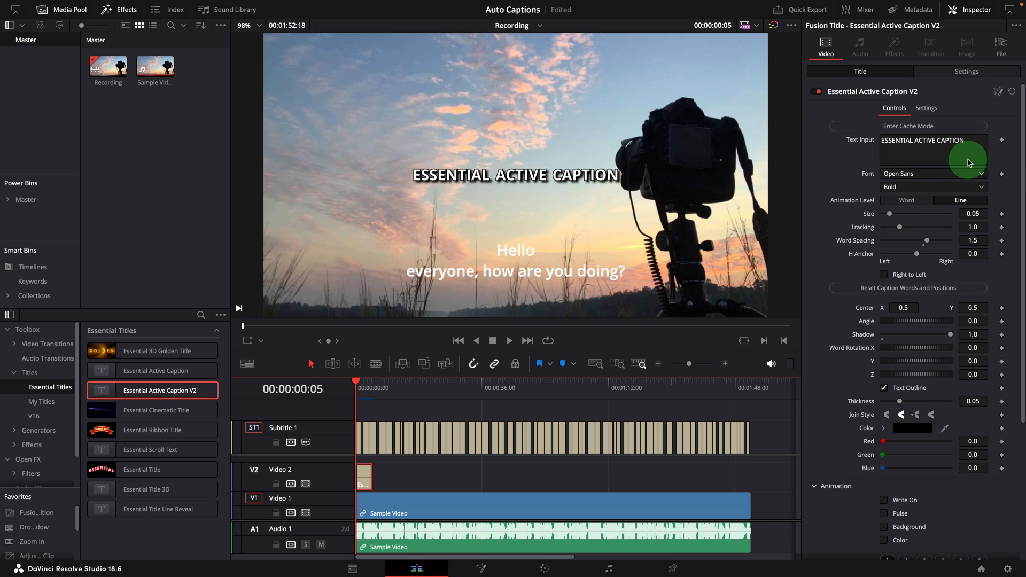
pyautogui.click(932, 173)
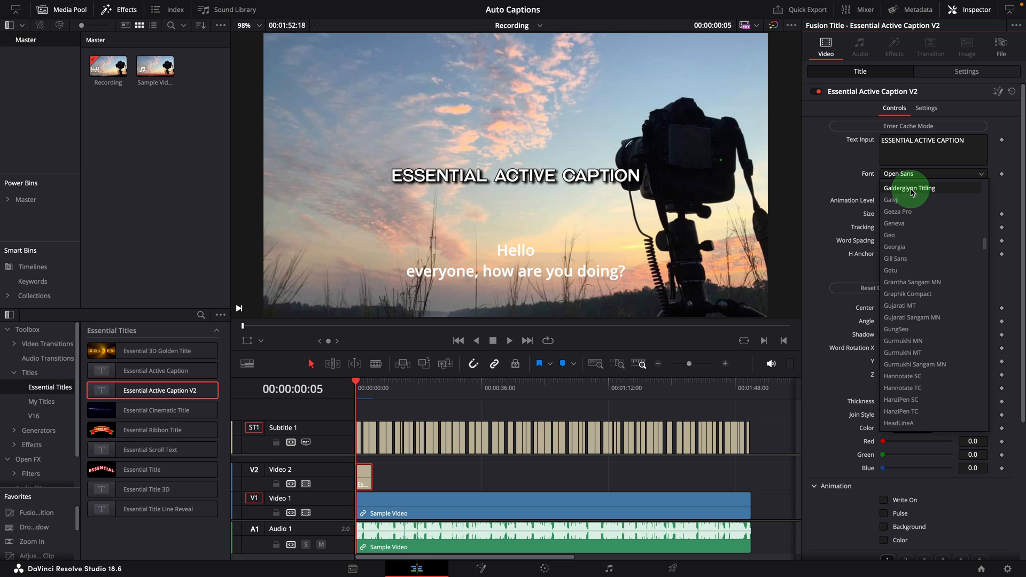
pyautogui.click(909, 187)
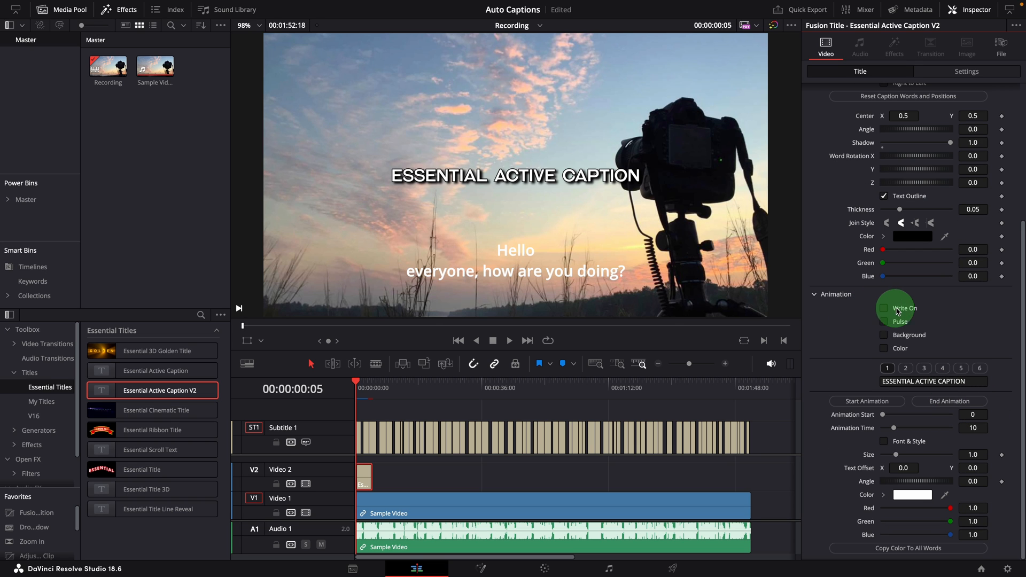
pyautogui.click(889, 308)
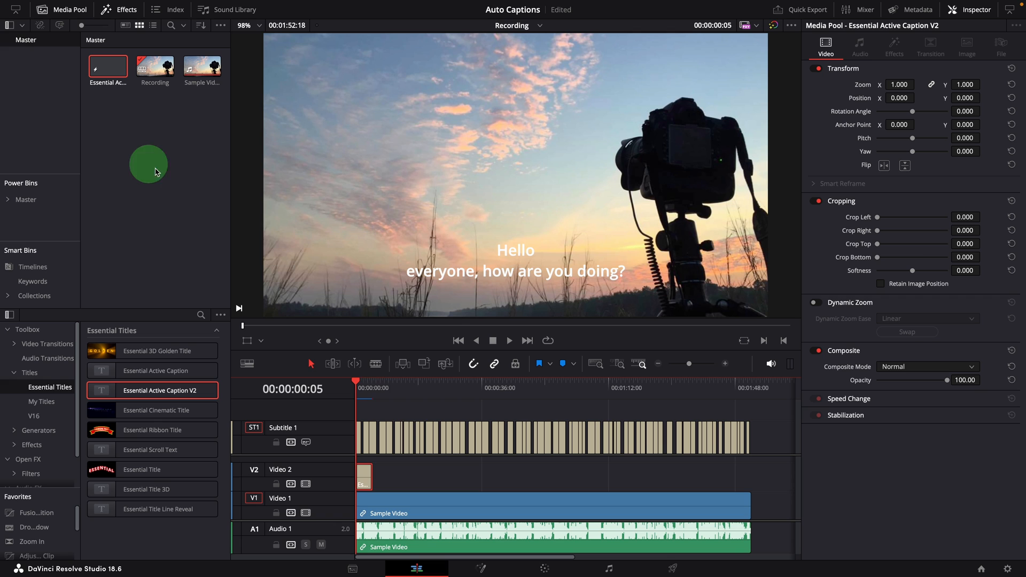
# Step: Run the Essential Active Caption - Copy Subtitles script on Subtitle Track 1
pyautogui.rightClick(363, 475)
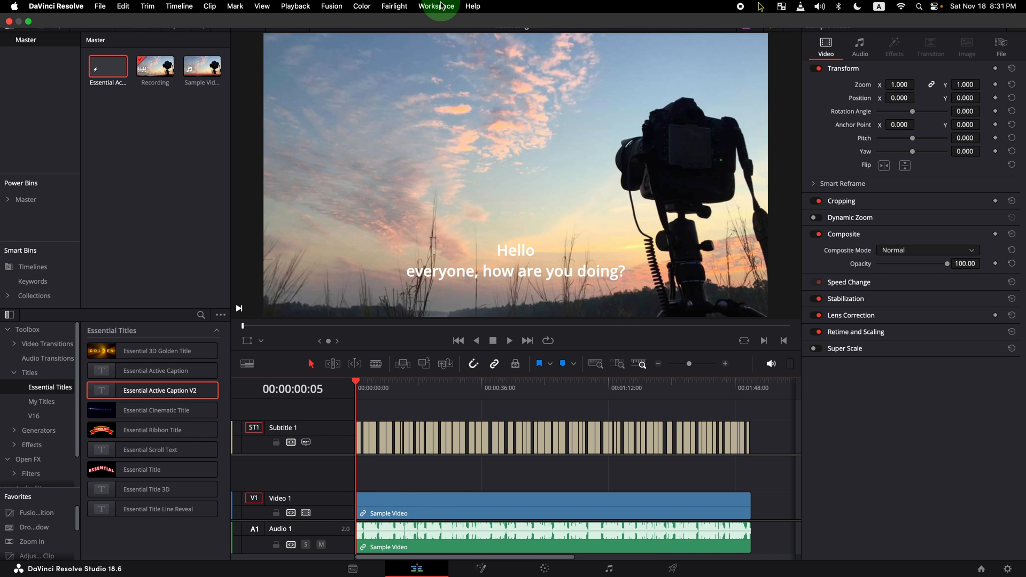
pyautogui.click(436, 6)
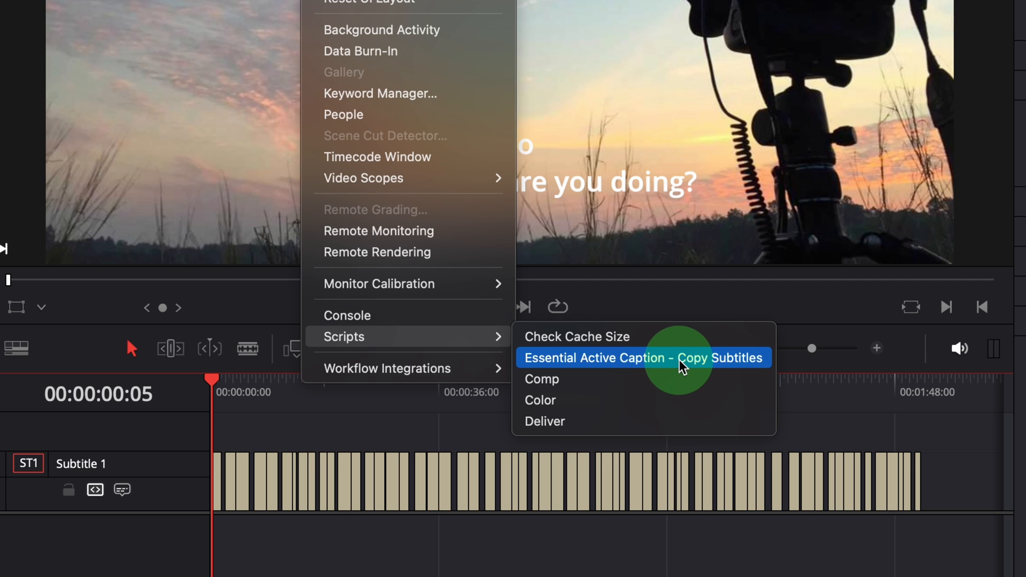
pyautogui.click(643, 357)
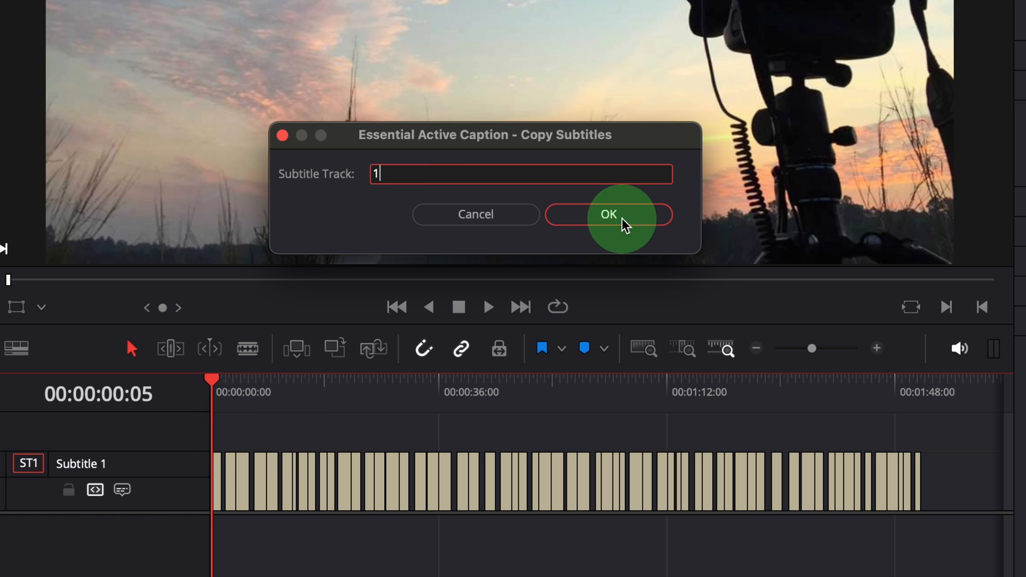
pyautogui.click(607, 215)
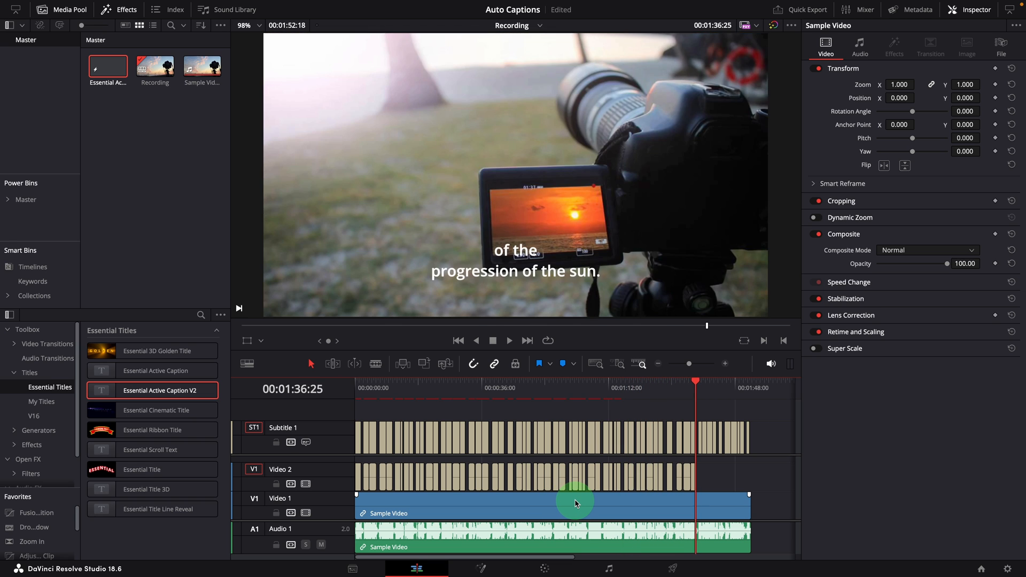
# Step: Scrub the timeline to check the generated caption titles and select a title clip
pyautogui.moveTo(574, 484); pyautogui.dragTo(677, 485)
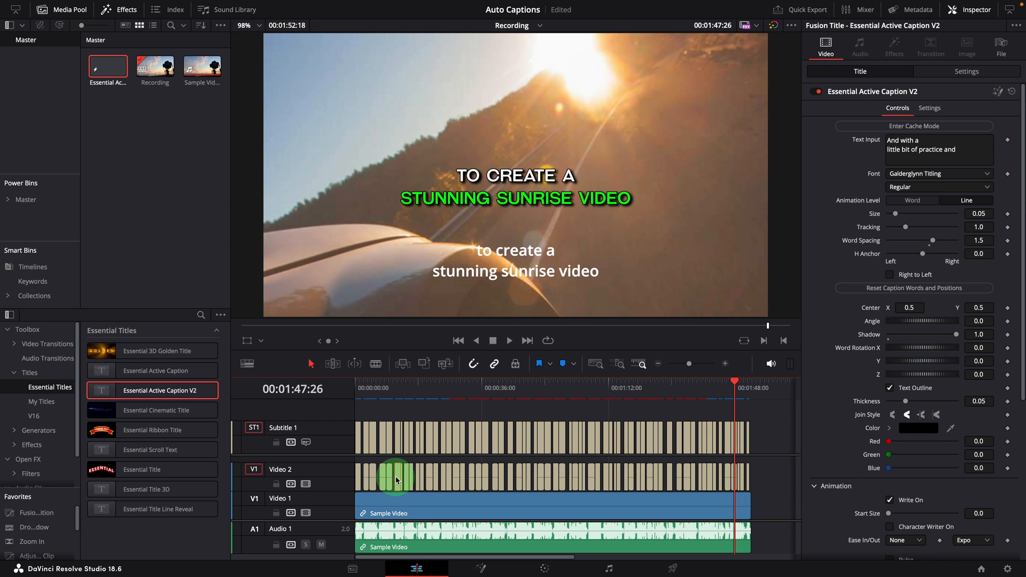
pyautogui.click(419, 435)
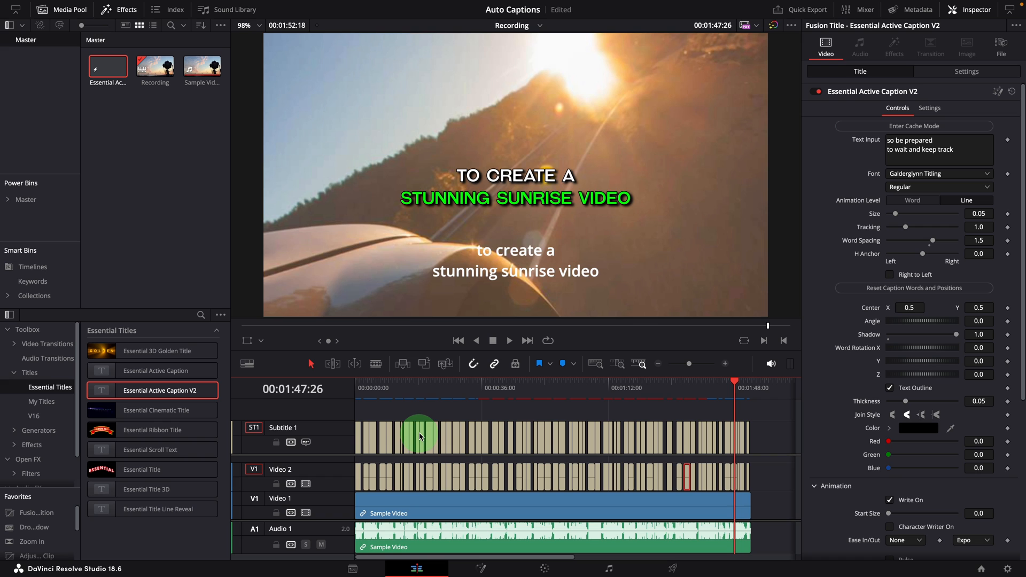
pyautogui.moveTo(327, 437)
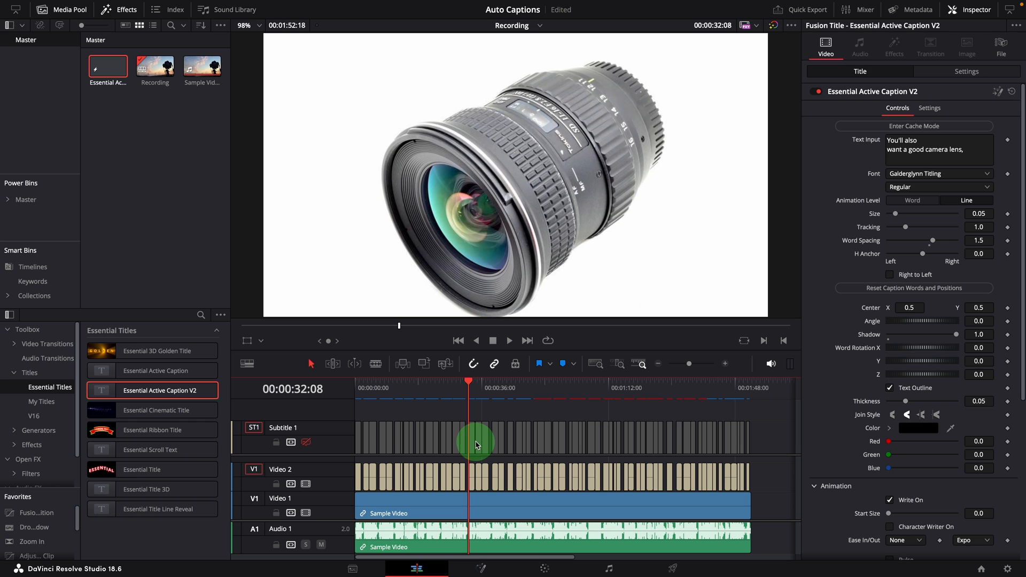
# Step: Put the five captions near the 36-second mark onto a new Subtitle 2 track
pyautogui.click(478, 442)
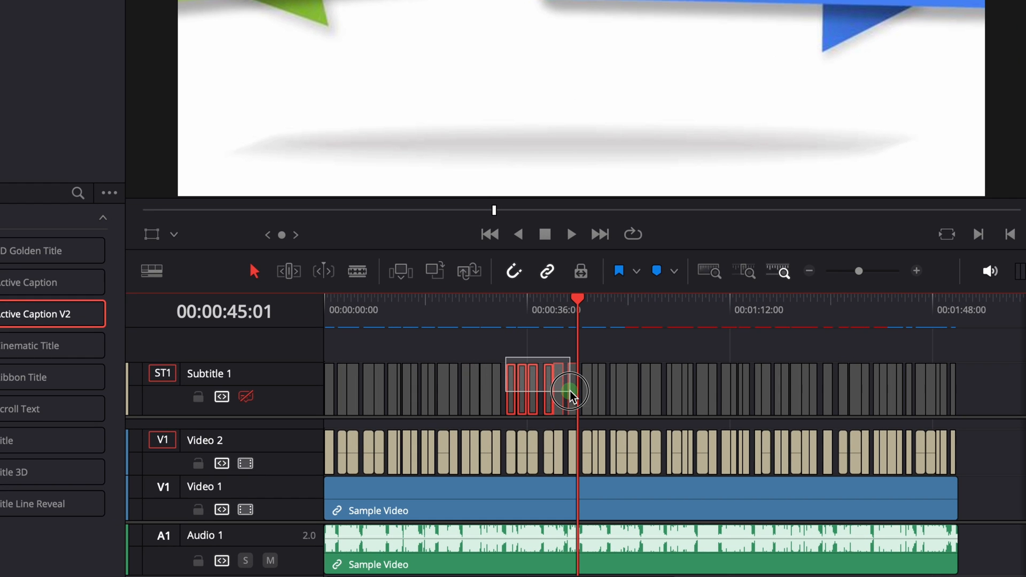
pyautogui.moveTo(572, 393); pyautogui.dragTo(527, 405)
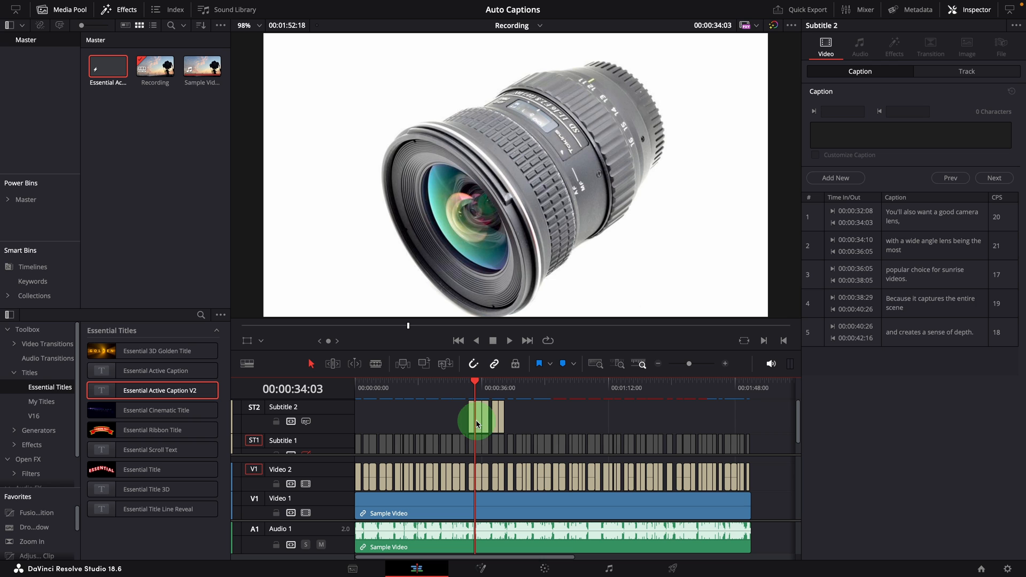
pyautogui.click(435, 6)
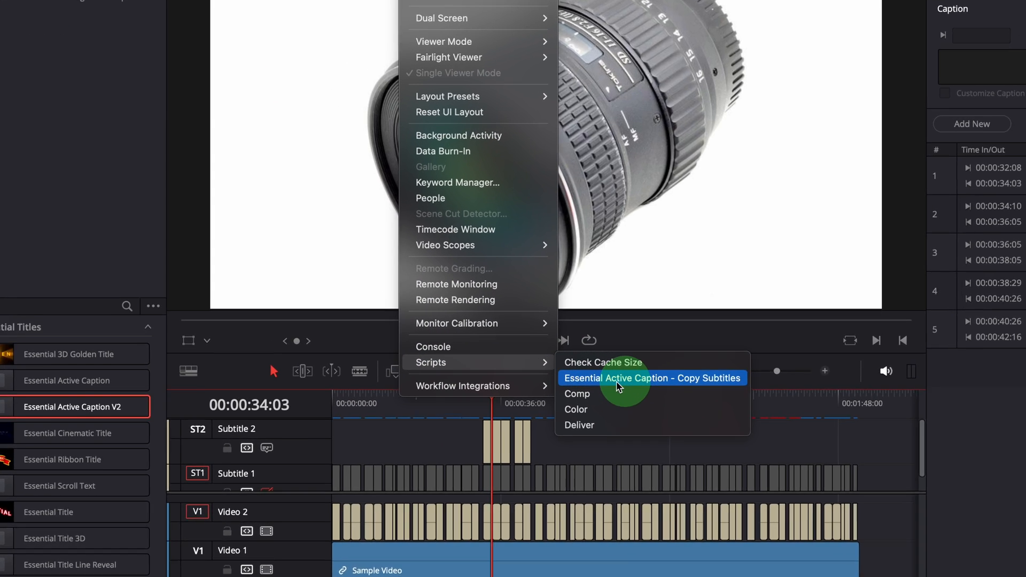
# Step: Run Copy Subtitles on Subtitle Track 2 to make Video 3 titles, then disable Video 2
pyautogui.click(650, 377)
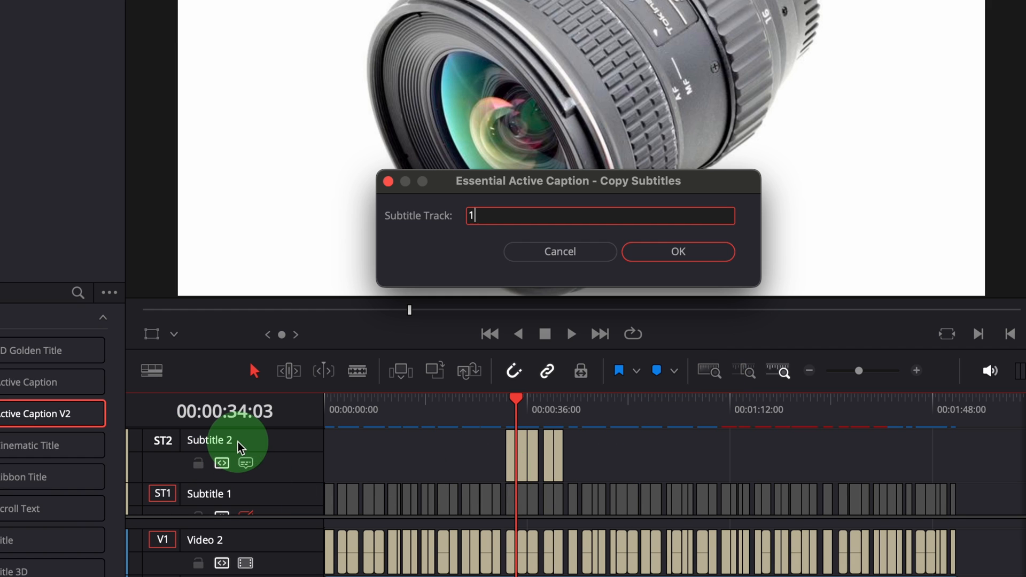
pyautogui.write('2')
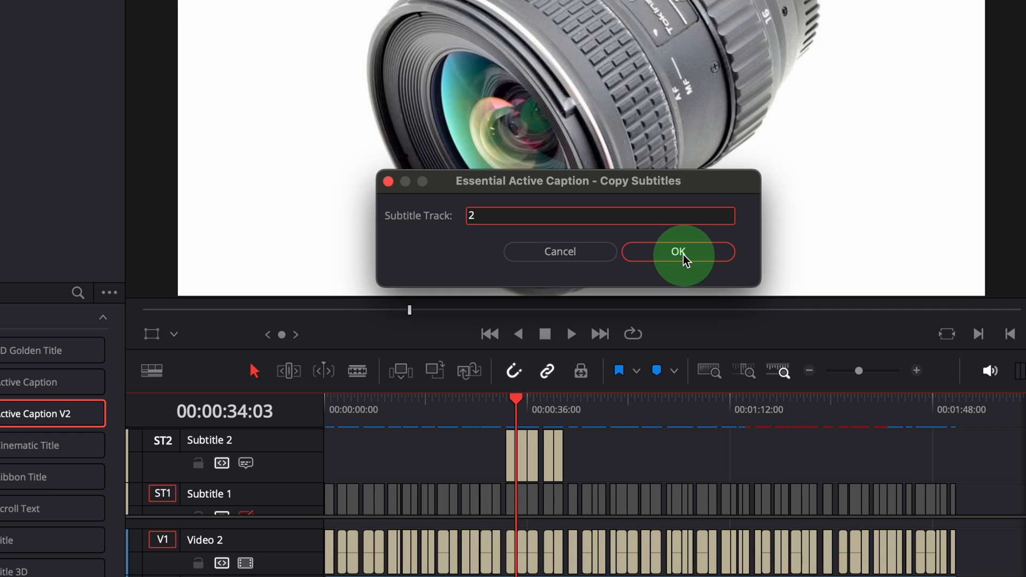
pyautogui.click(679, 251)
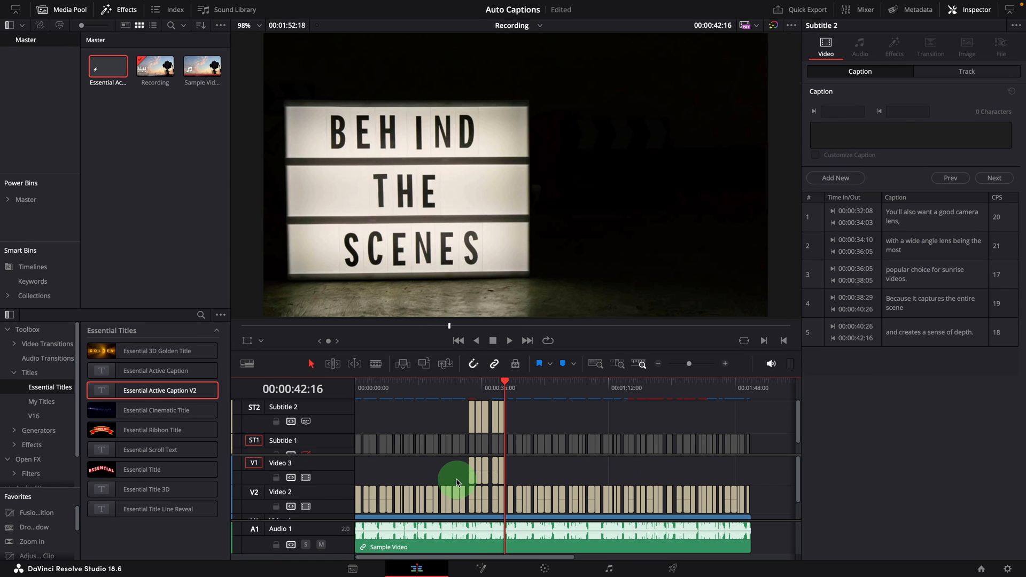
pyautogui.moveTo(443, 473)
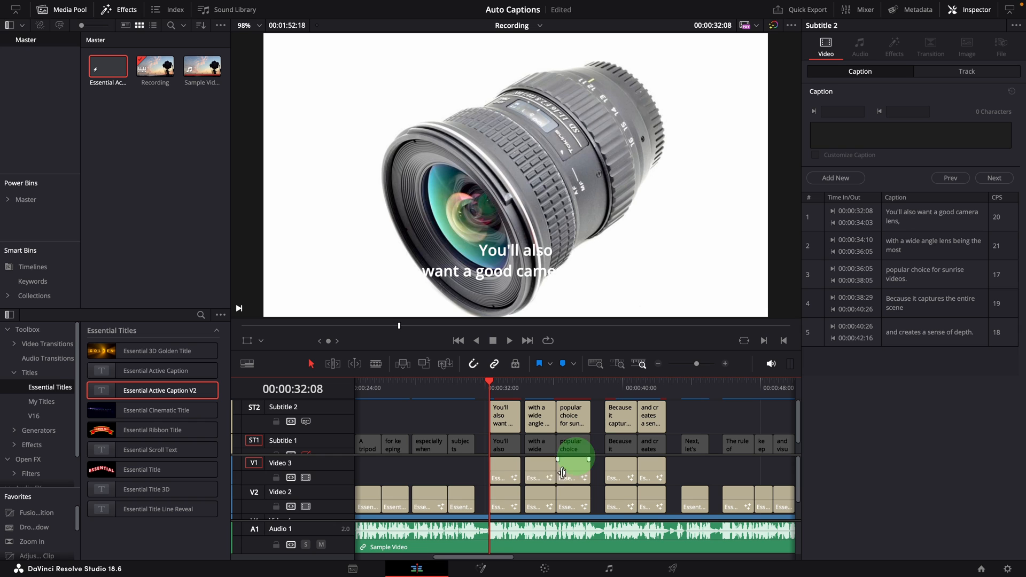
pyautogui.moveTo(306, 508)
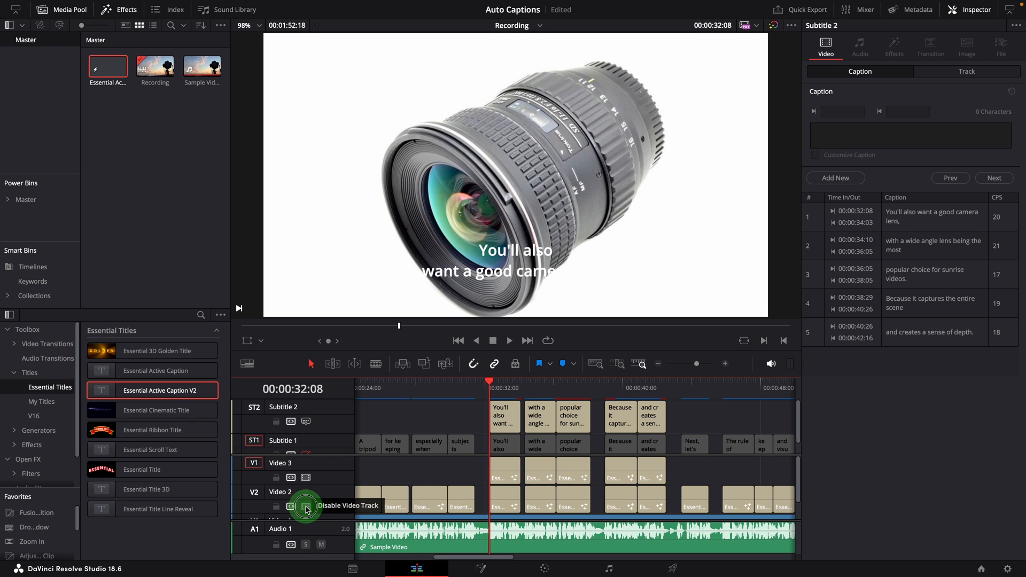
pyautogui.click(305, 506)
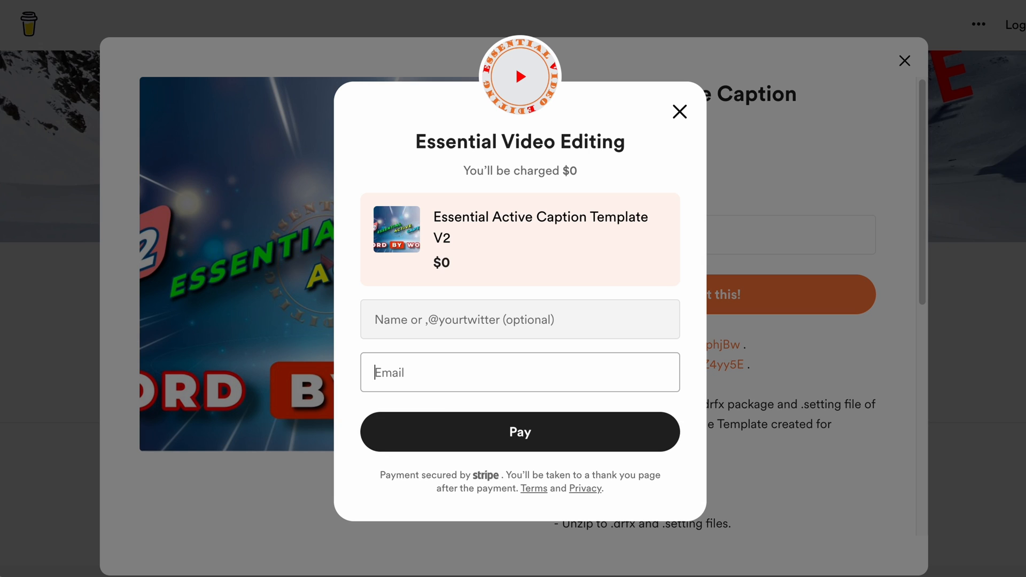
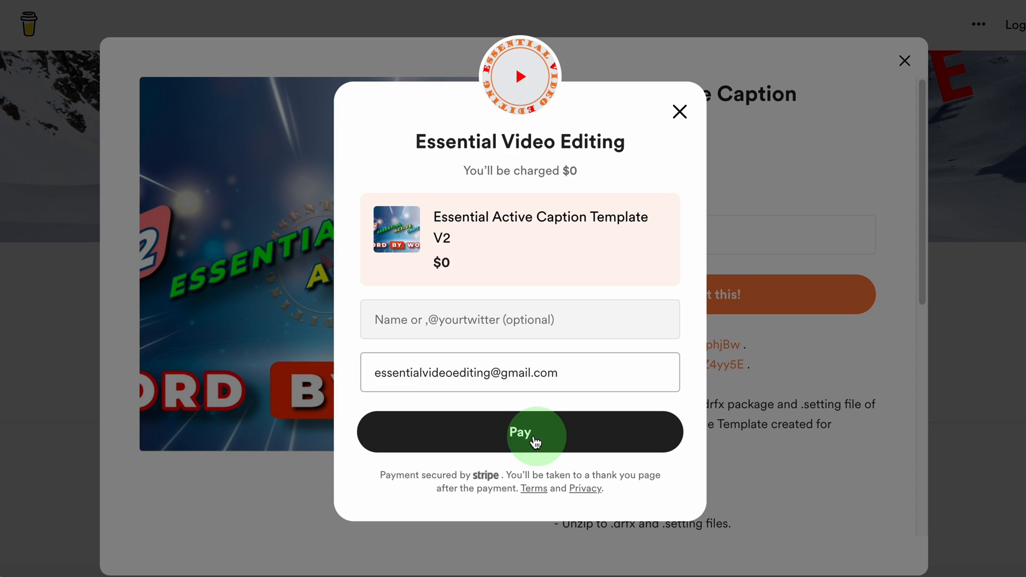
# Step: Enter an email address and pay the free $0 order for Essential Active Caption Template V2
pyautogui.click(520, 432)
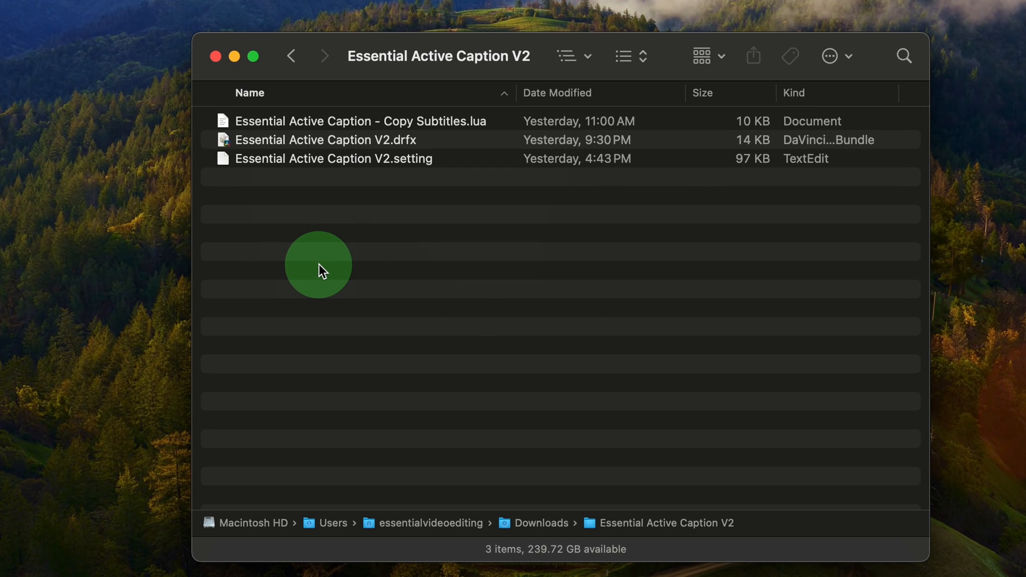
pyautogui.moveTo(365, 149)
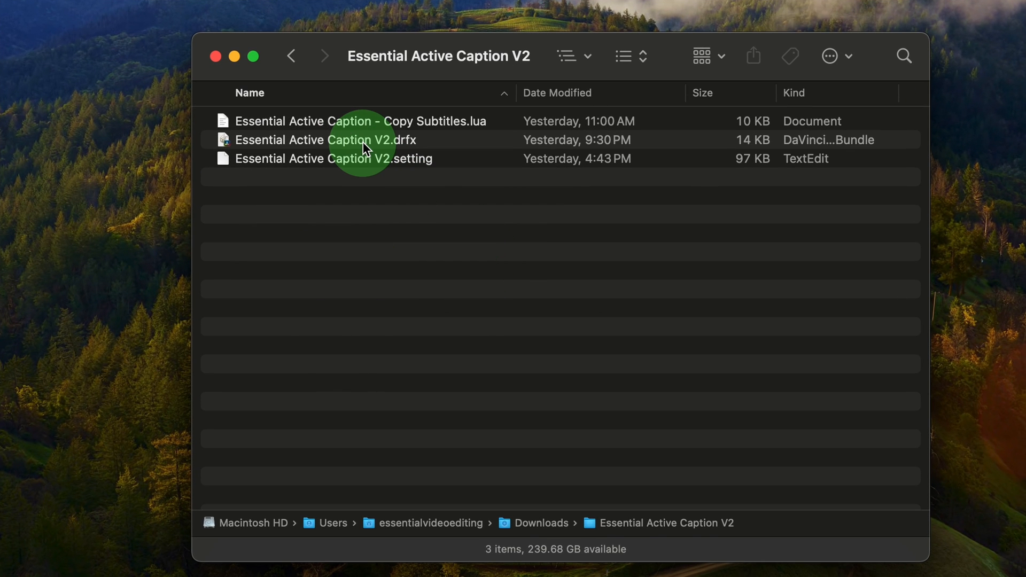
# Step: Install the Essential Active Caption V2.drfx template bundle into DaVinci Resolve
pyautogui.click(326, 139)
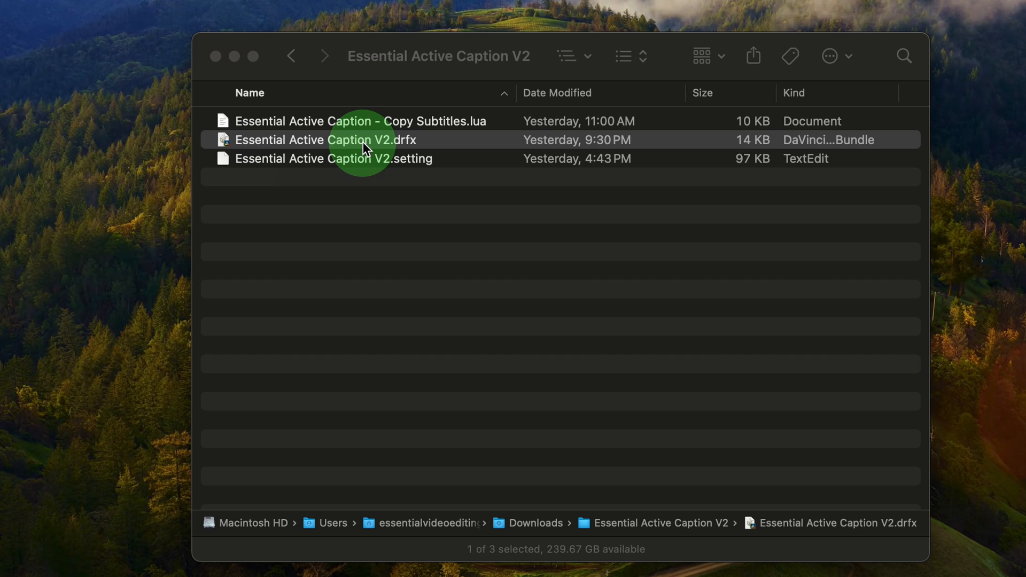
pyautogui.doubleClick(324, 139)
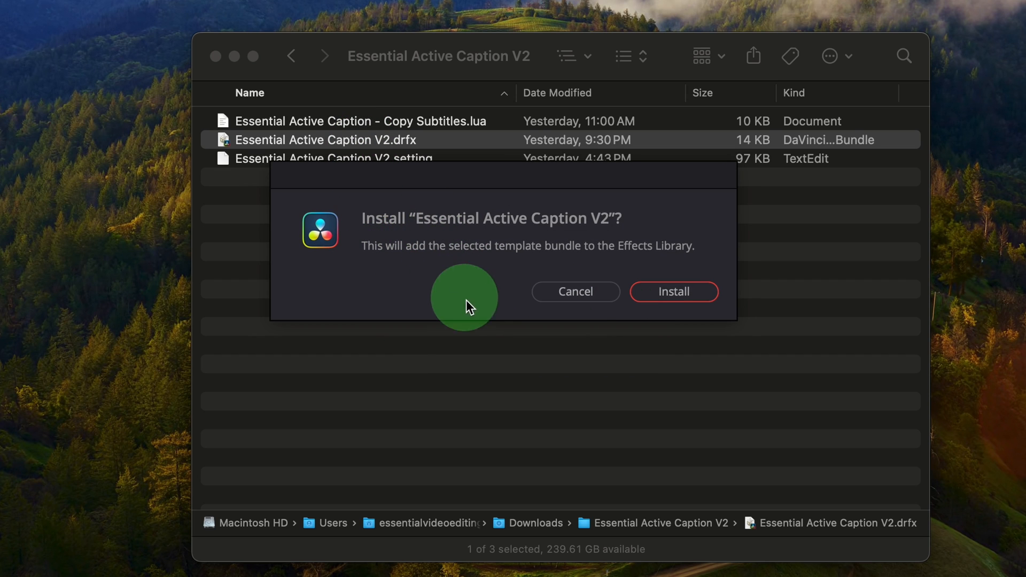
pyautogui.click(673, 291)
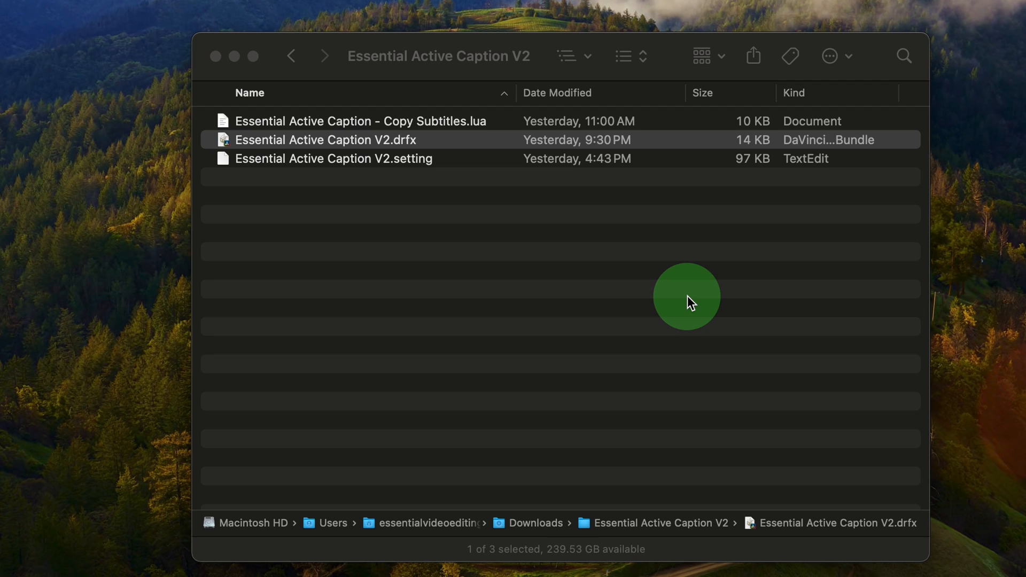
# Step: Reopen the bundle, cancel the overwrite prompt, and select the Copy Subtitles script
pyautogui.click(326, 140)
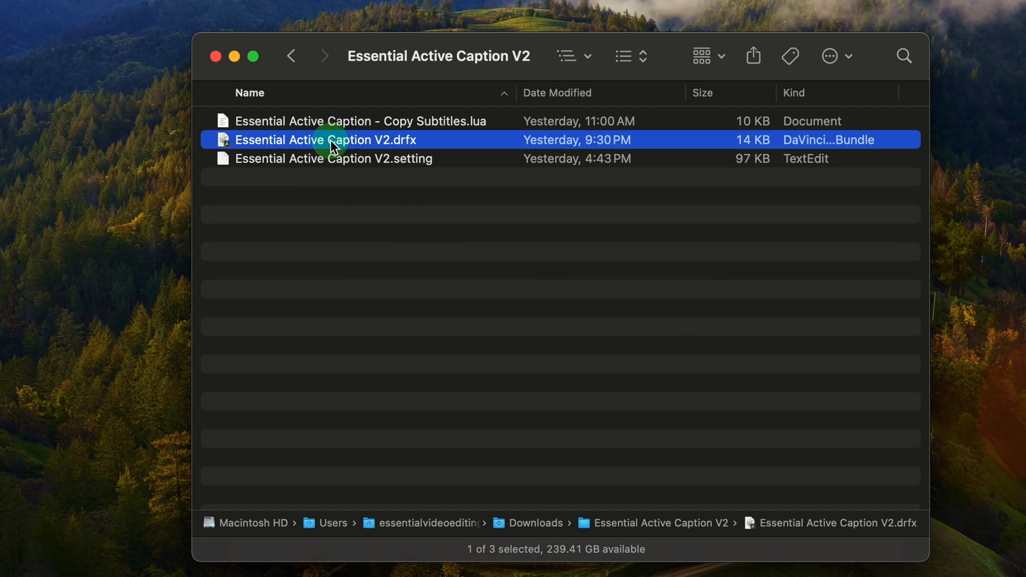
pyautogui.doubleClick(325, 139)
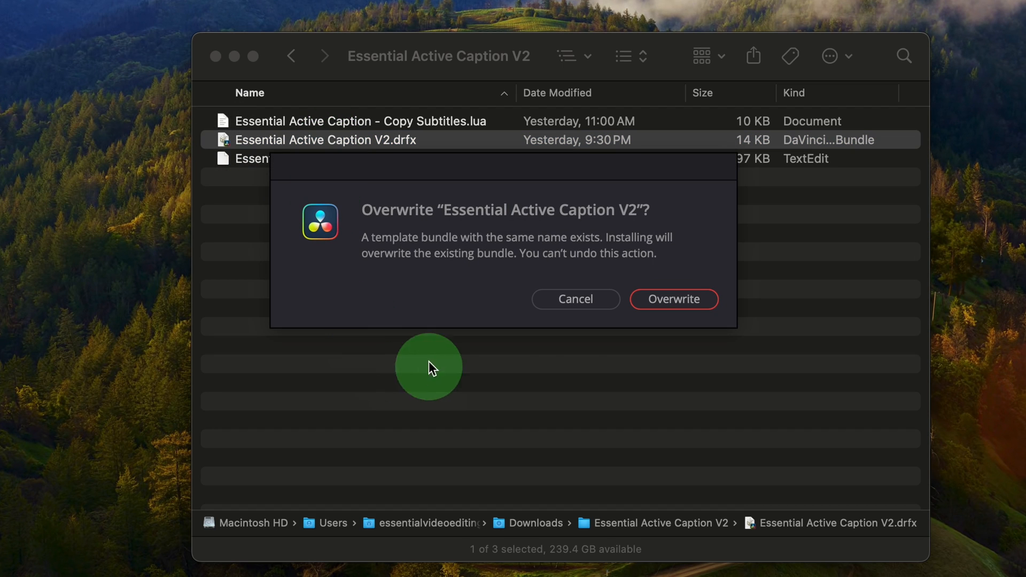
pyautogui.moveTo(638, 236)
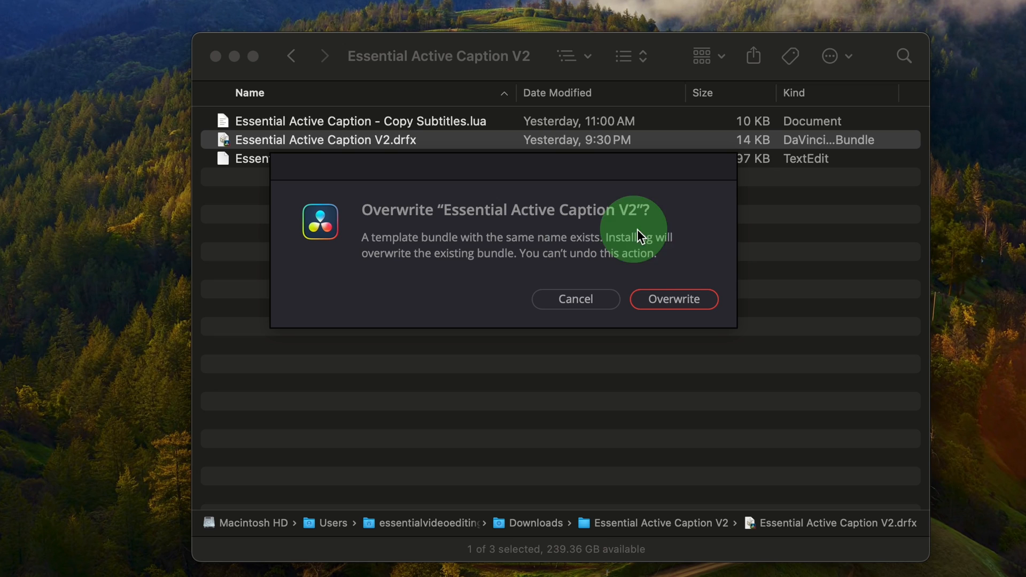
pyautogui.moveTo(537, 271)
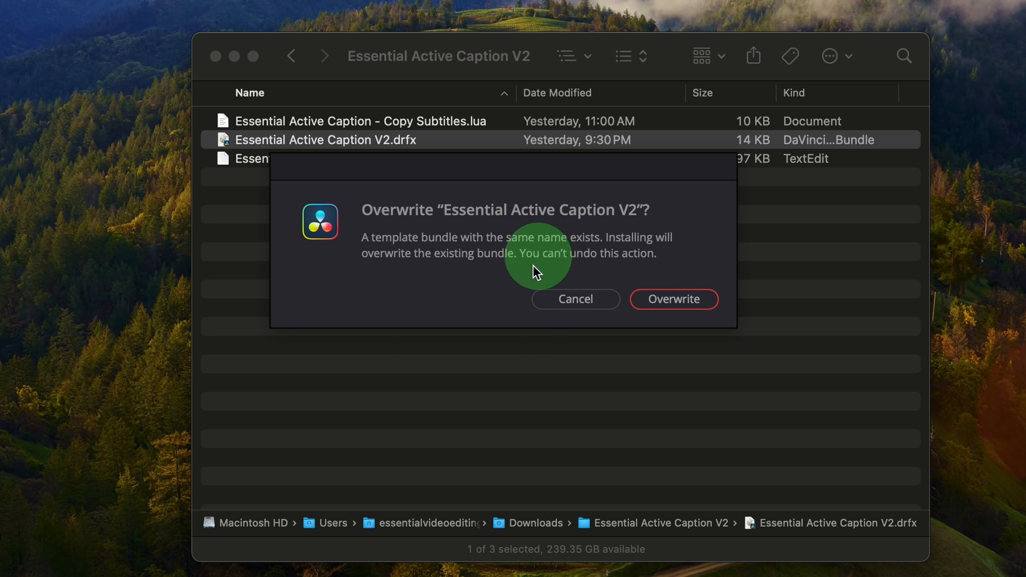
pyautogui.click(674, 299)
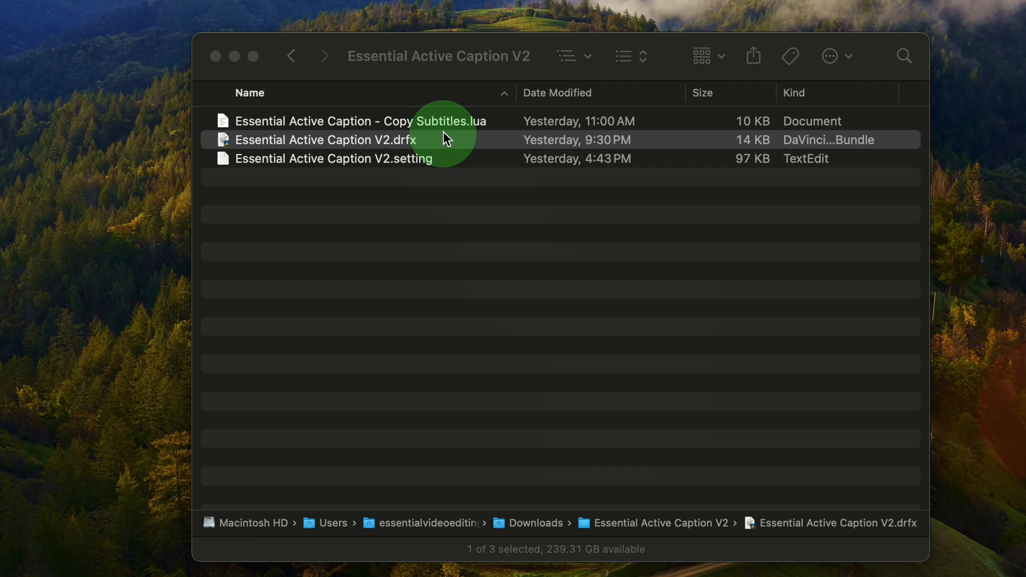
pyautogui.click(358, 122)
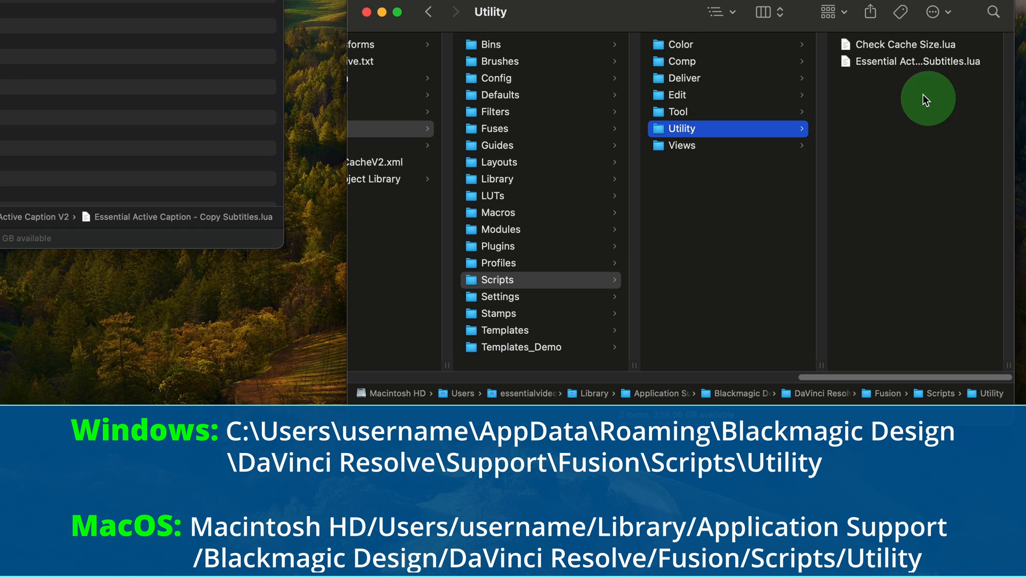
# Step: Copy Essential Active Caption - Copy Subtitles.lua into Fusion/Scripts/Utility
pyautogui.click(915, 61)
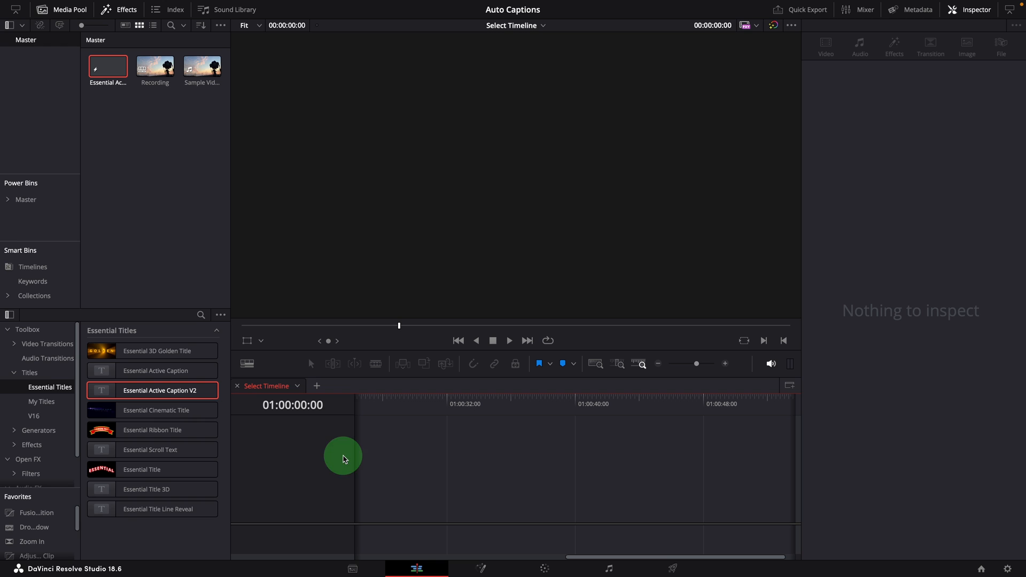
pyautogui.moveTo(421, 5)
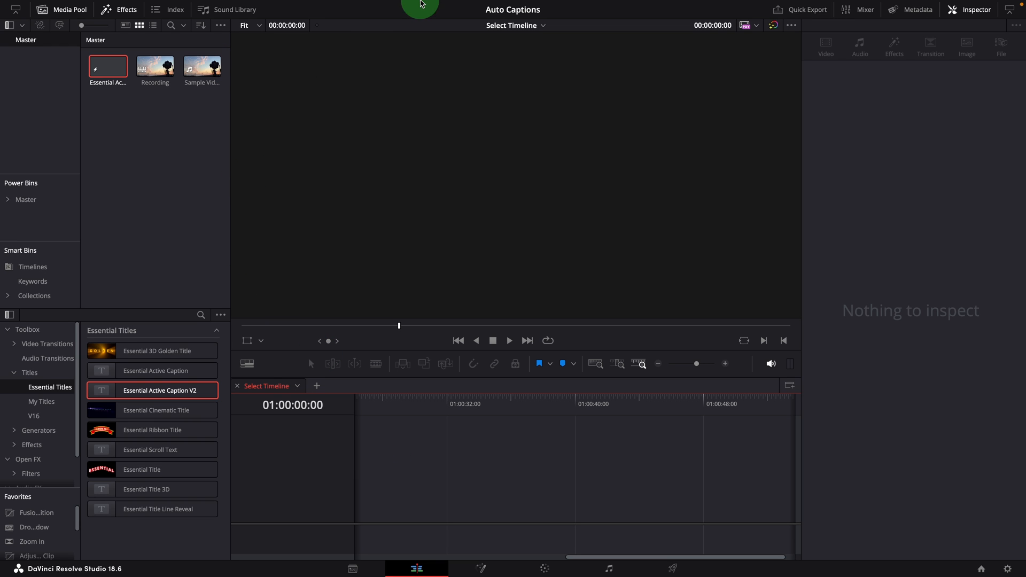
# Step: Run the Essential Active Caption - Copy Subtitles script and dismiss the missing-track error
pyautogui.click(436, 6)
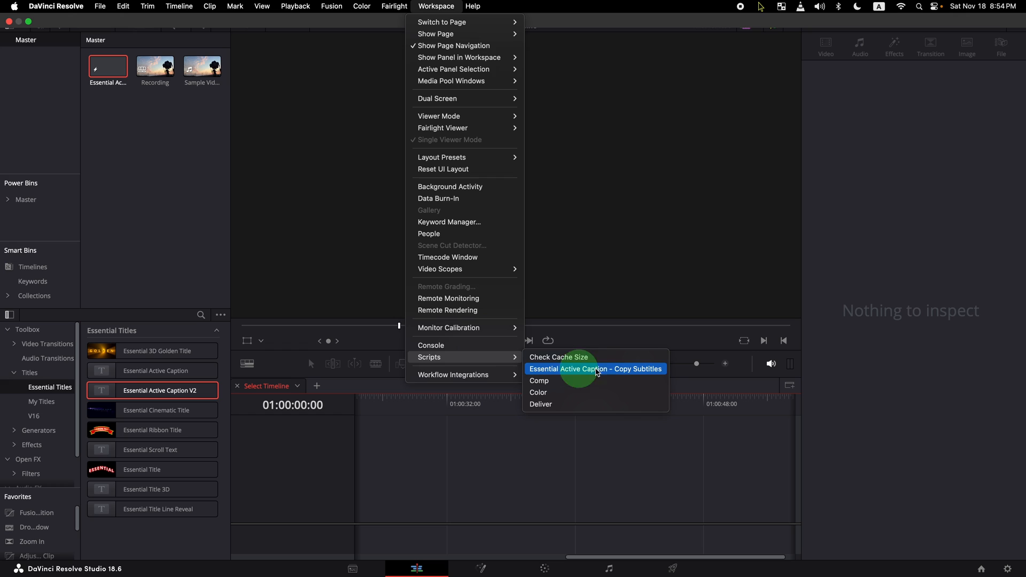
pyautogui.click(594, 369)
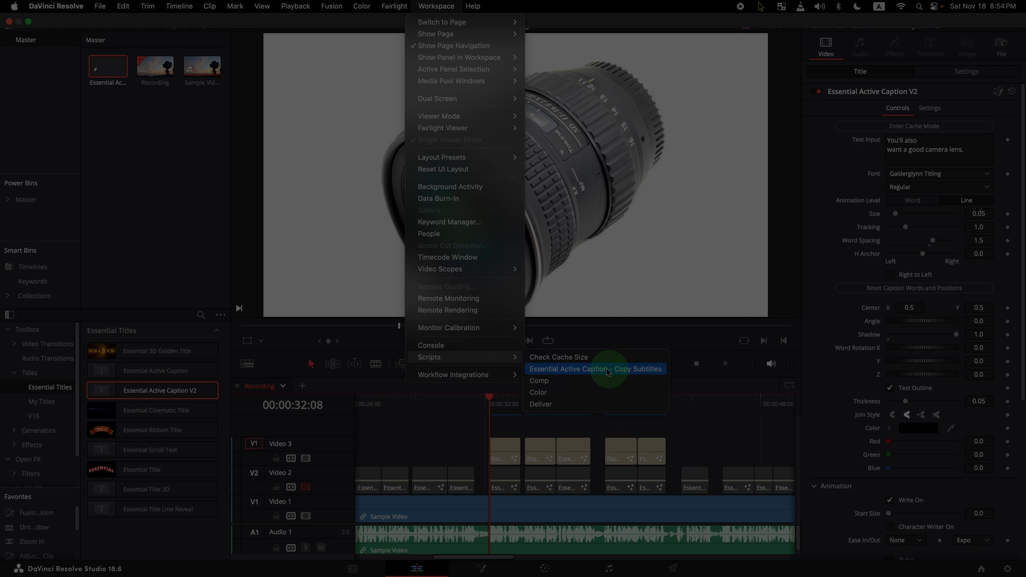
pyautogui.click(594, 368)
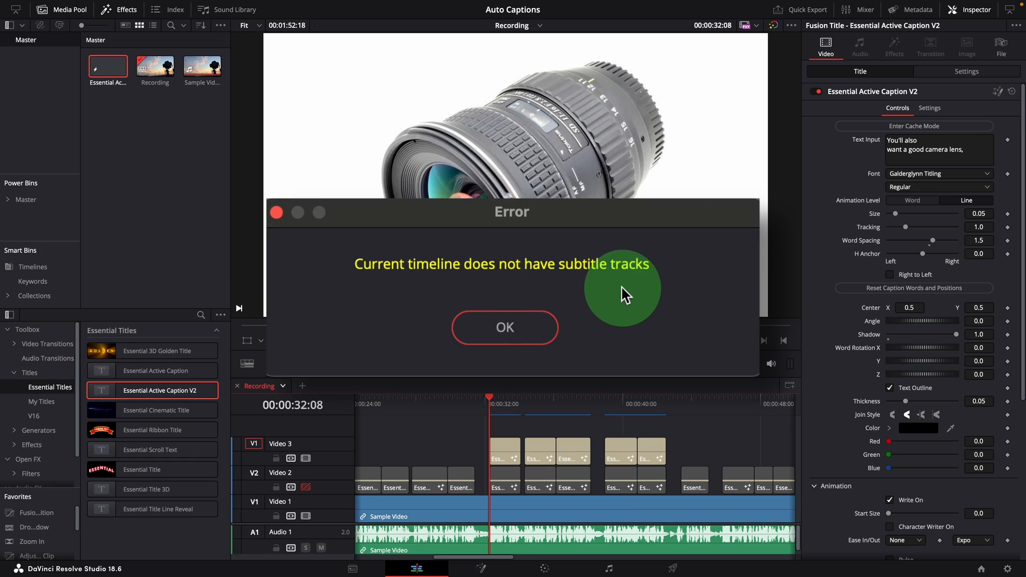
pyautogui.click(504, 327)
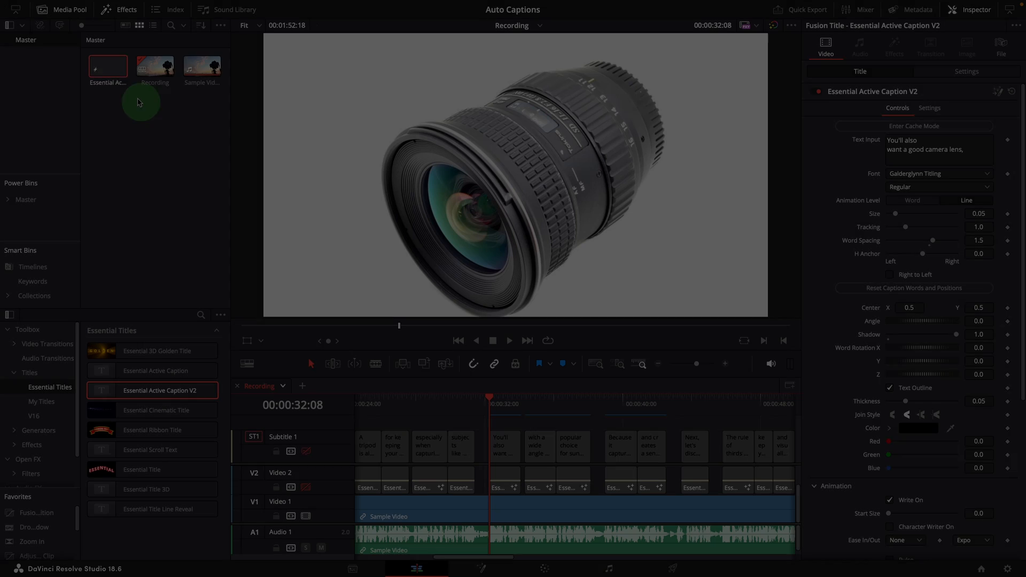
# Step: Delete the caption clip from the media pool and dismiss the missing-clip warning
pyautogui.rightClick(107, 64)
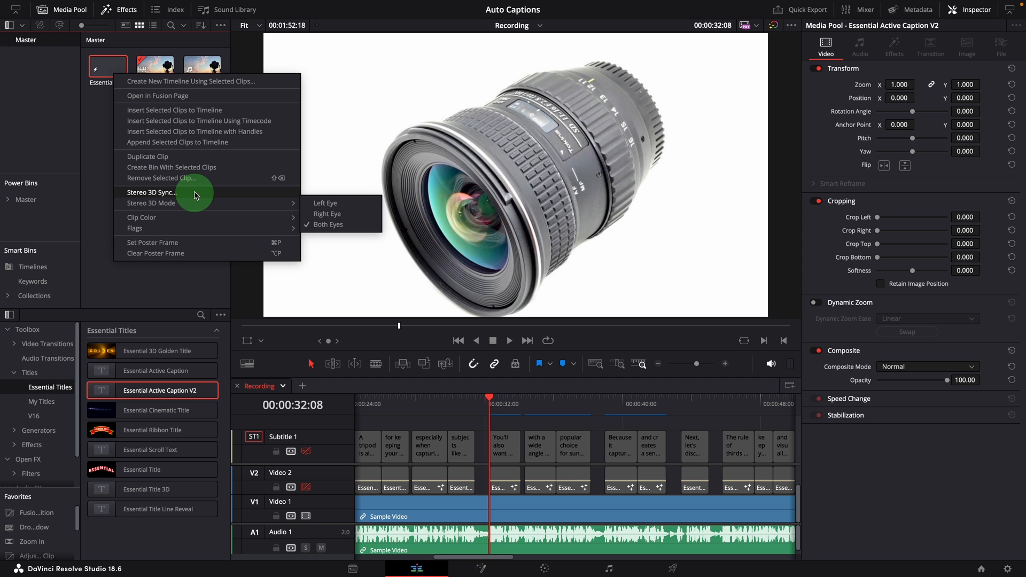
pyautogui.click(163, 178)
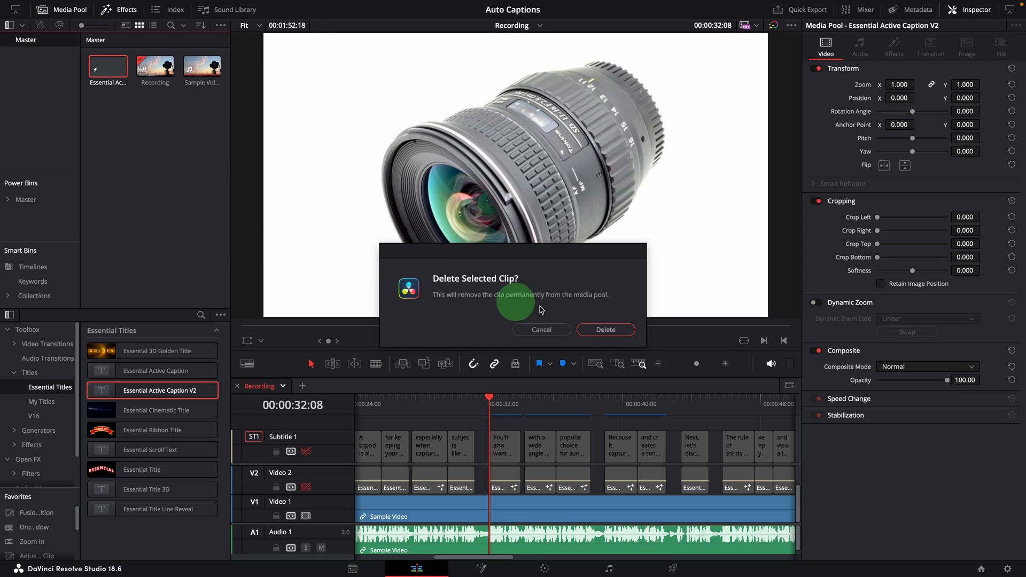
pyautogui.click(604, 329)
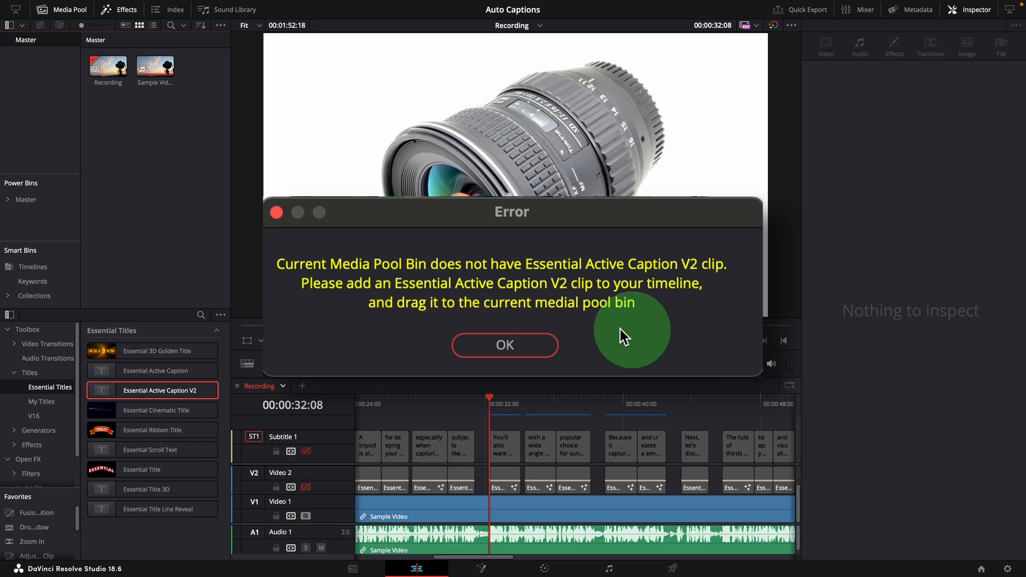
pyautogui.moveTo(659, 337)
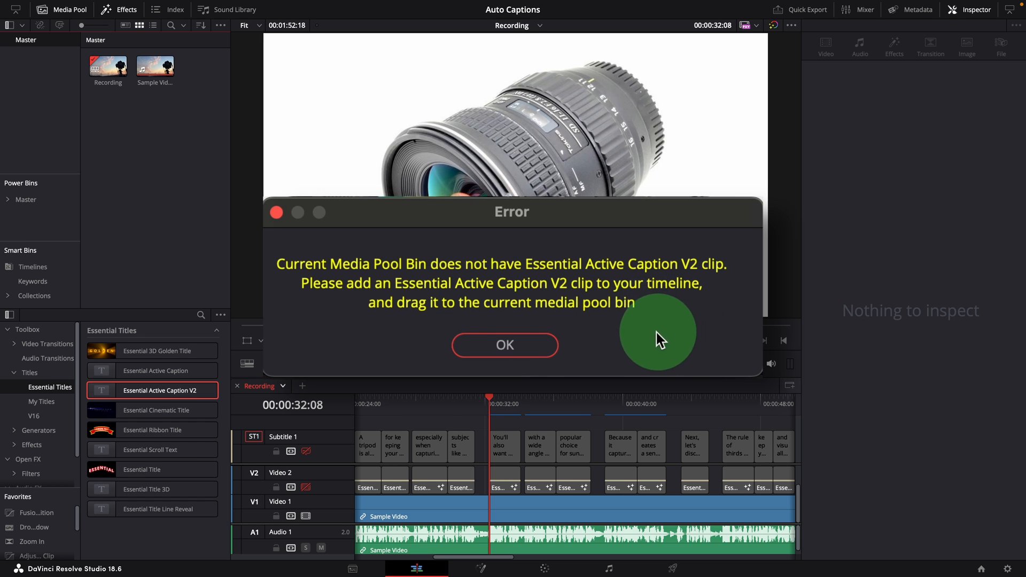
pyautogui.click(504, 344)
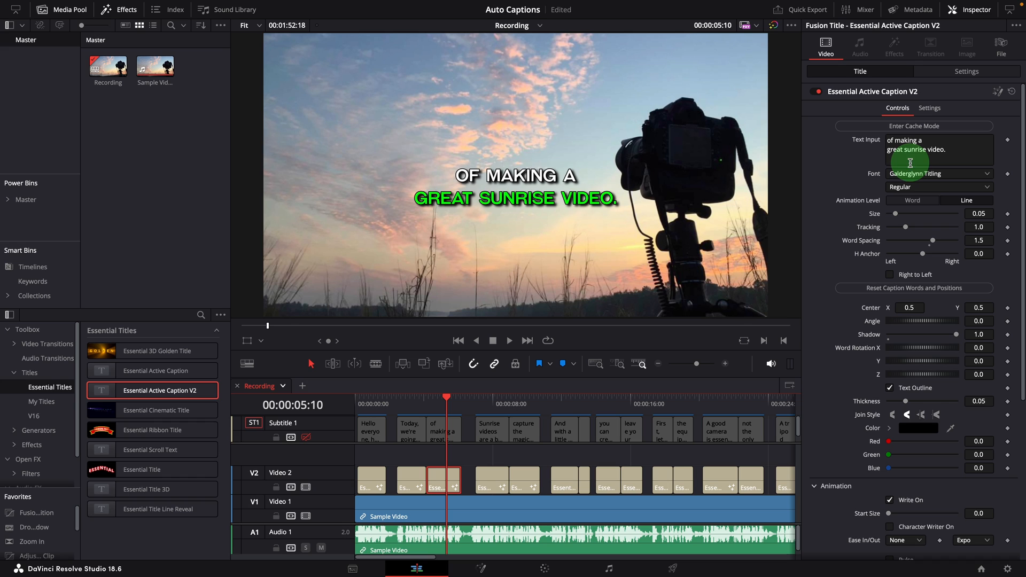
pyautogui.moveTo(956, 156)
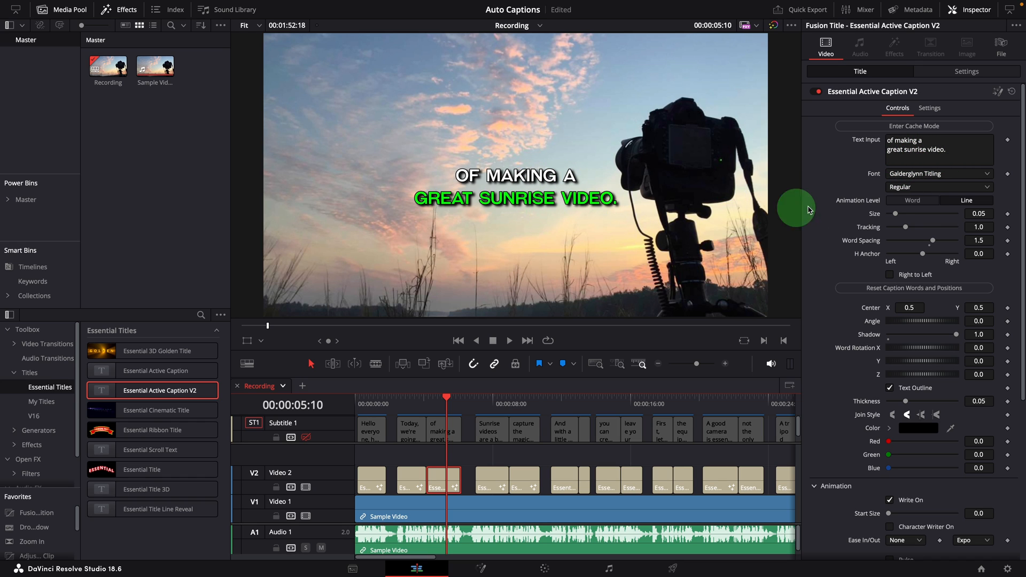
pyautogui.moveTo(962, 156)
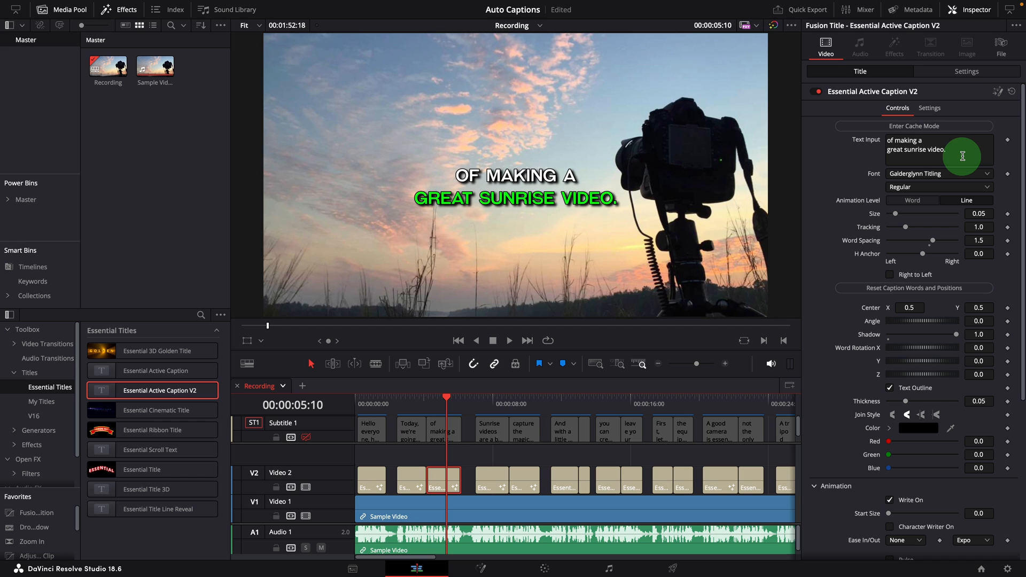
# Step: Break the caption into 'of making a / great / sunrise video.', reset words, and nudge H Anchor
pyautogui.click(939, 149)
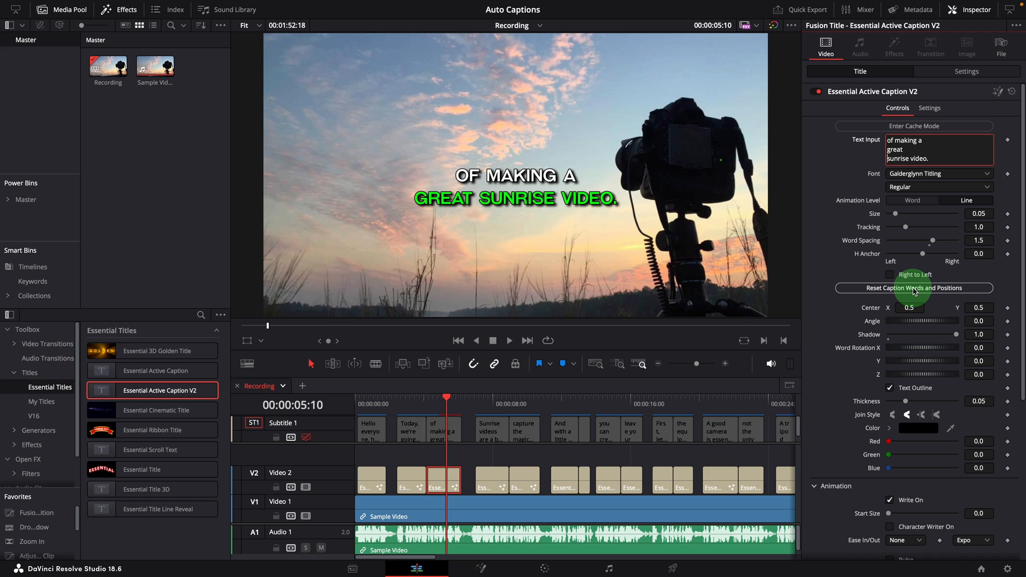
pyautogui.click(914, 288)
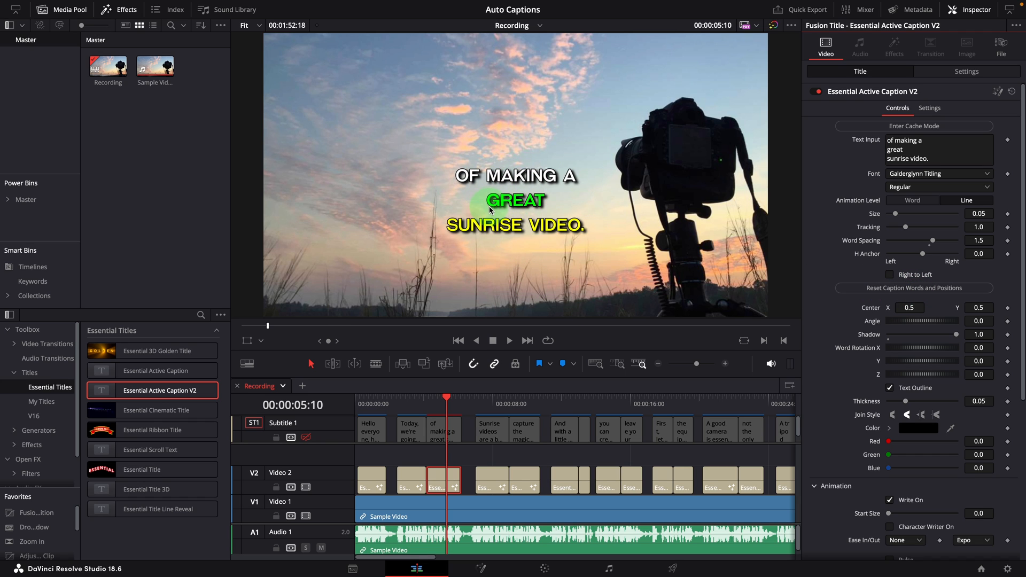
pyautogui.moveTo(550, 182)
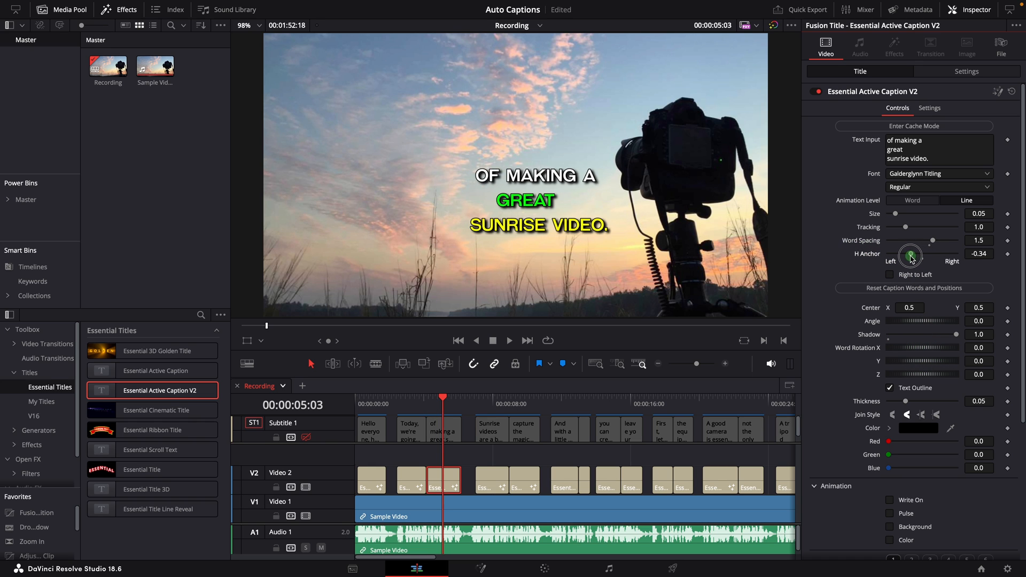
pyautogui.moveTo(910, 254); pyautogui.dragTo(888, 255)
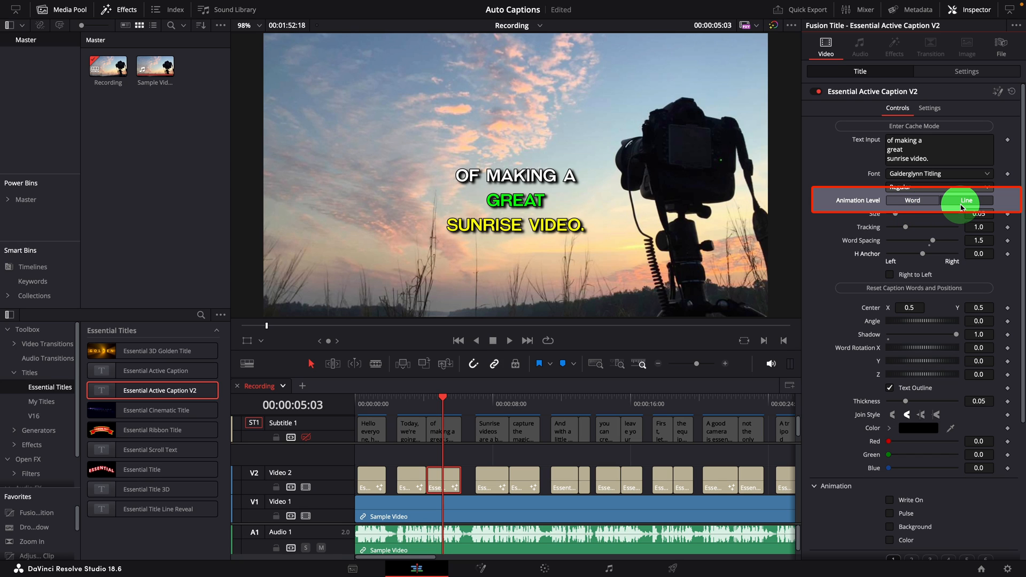
pyautogui.moveTo(943, 237)
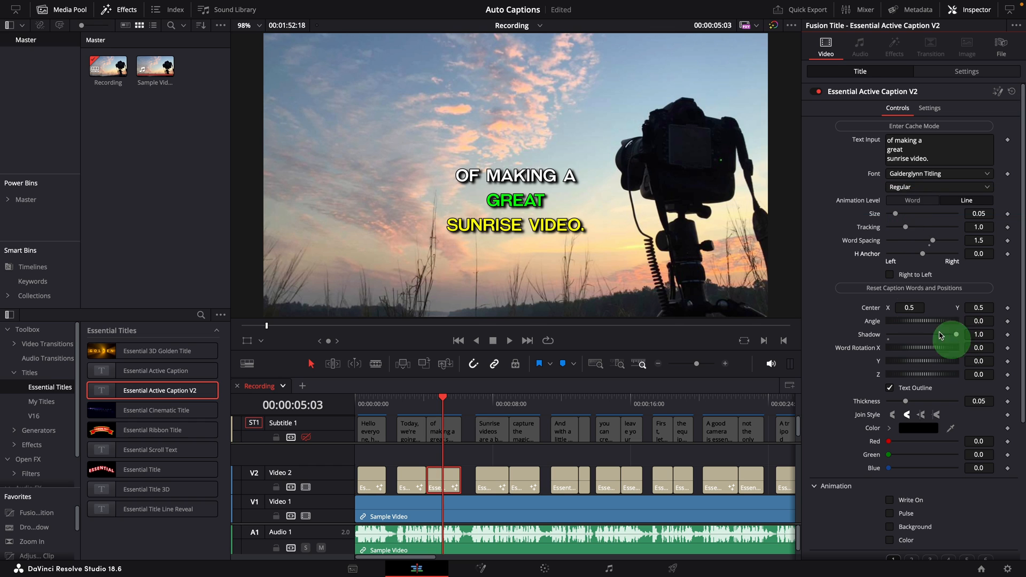
pyautogui.scroll(-3)
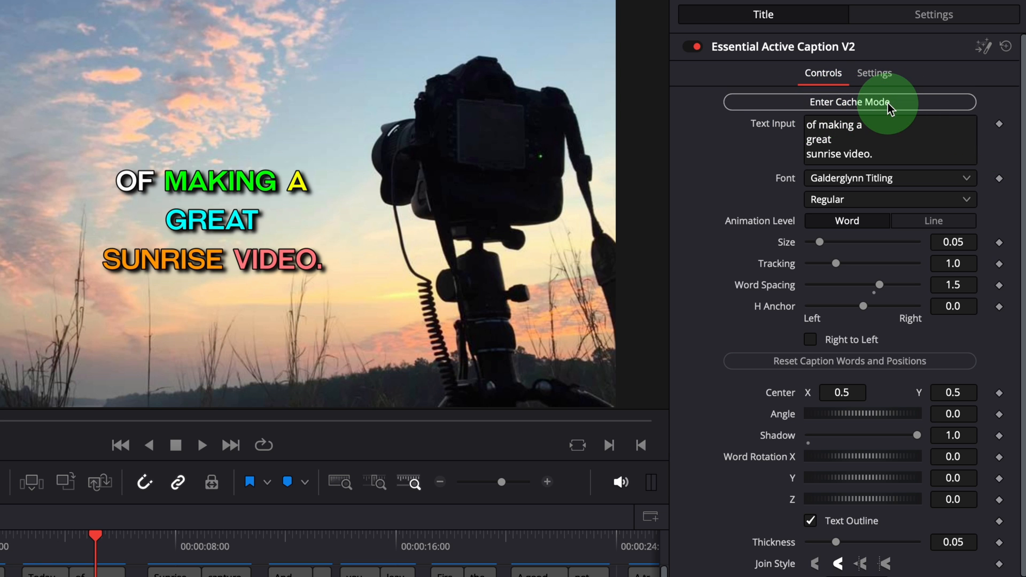
pyautogui.moveTo(303, 148)
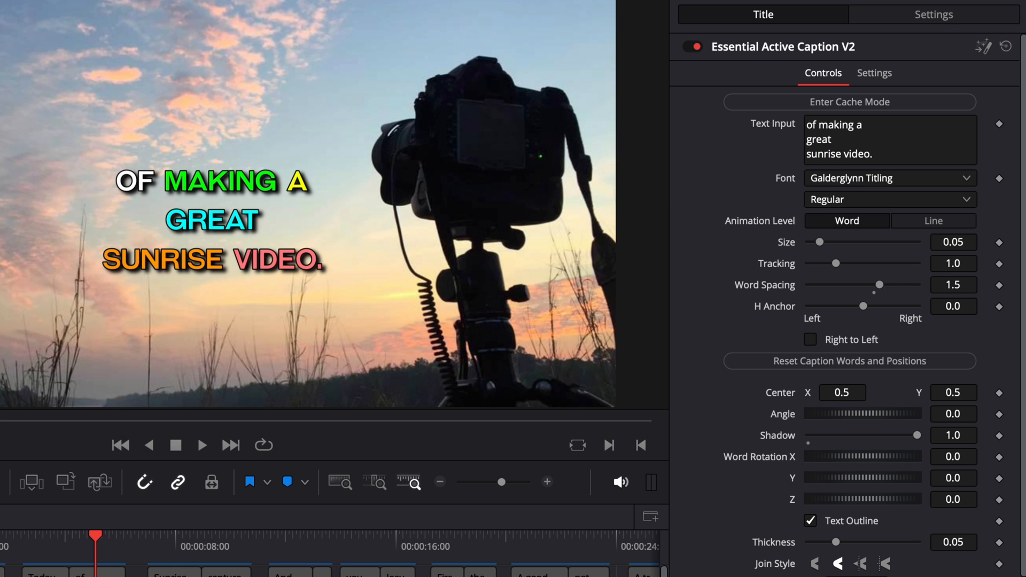
# Step: Change the Render Cache playback setting and move the playhead earlier in the caption
pyautogui.click(295, 5)
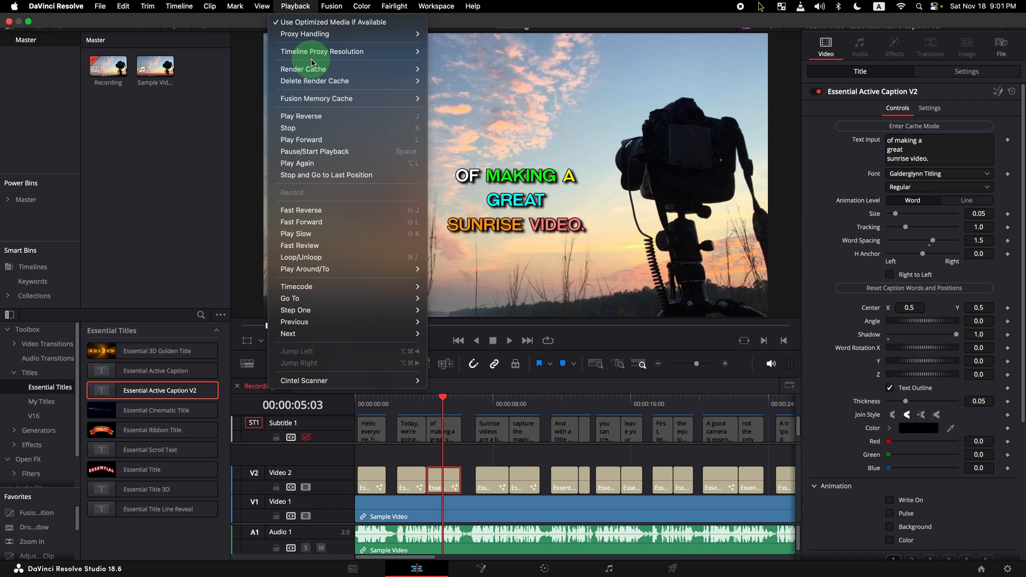
pyautogui.click(304, 69)
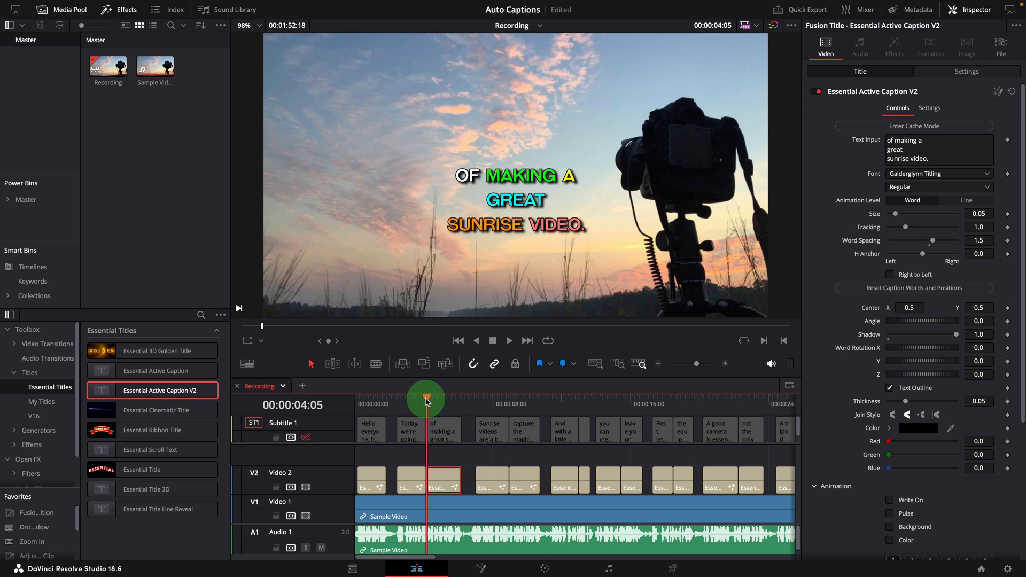
pyautogui.click(510, 340)
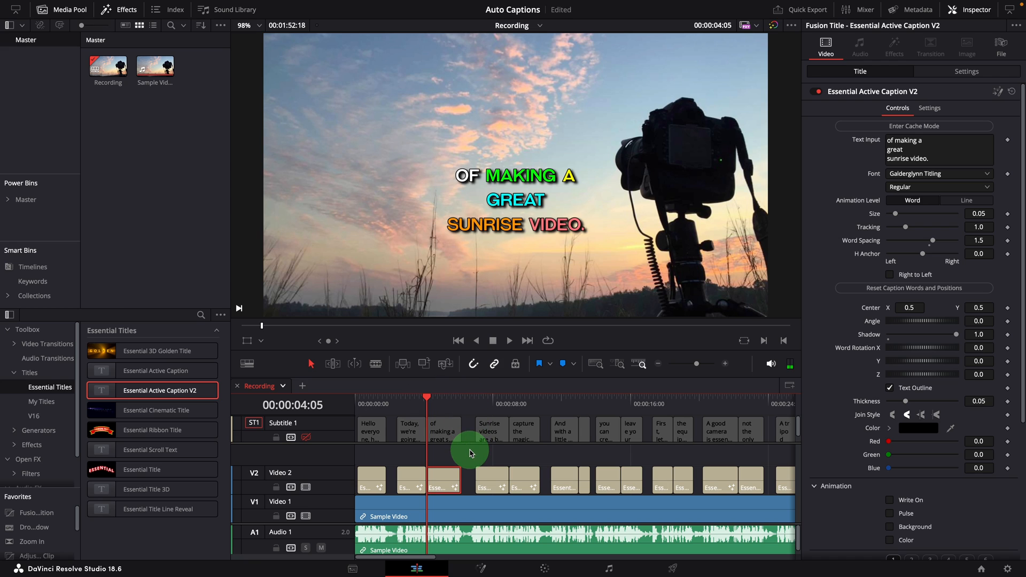
pyautogui.moveTo(467, 451)
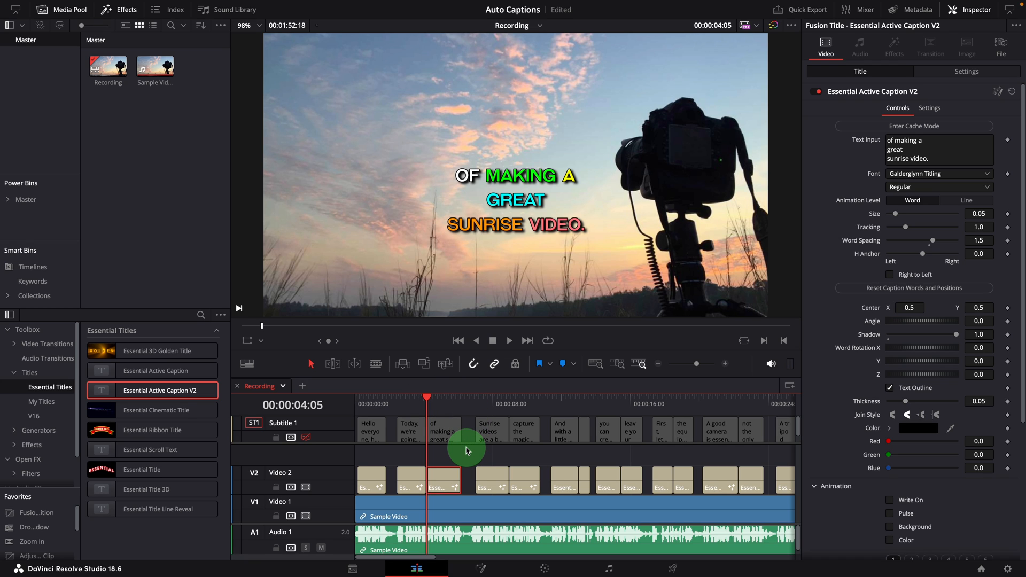
pyautogui.scroll(-3)
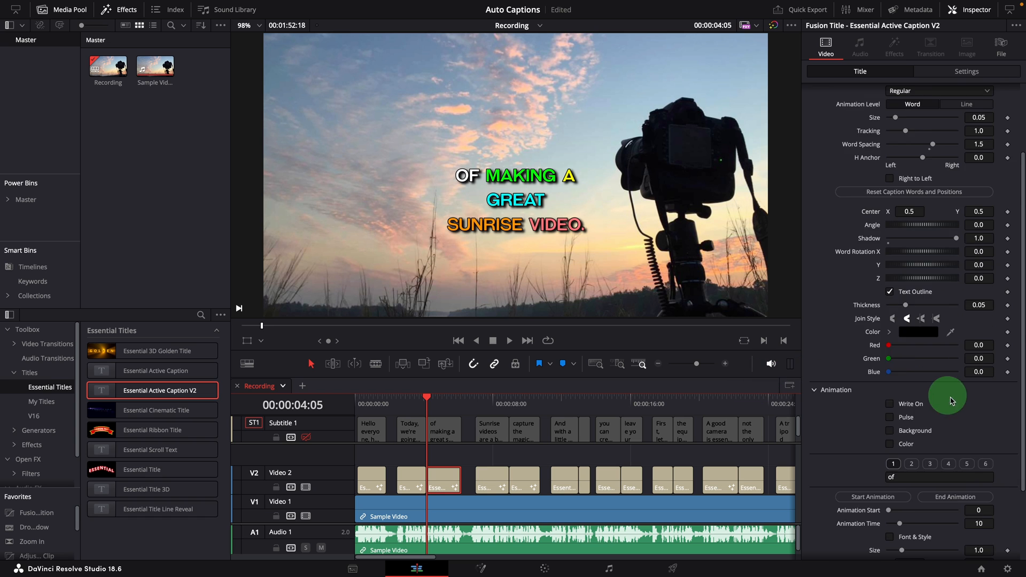
pyautogui.scroll(-3)
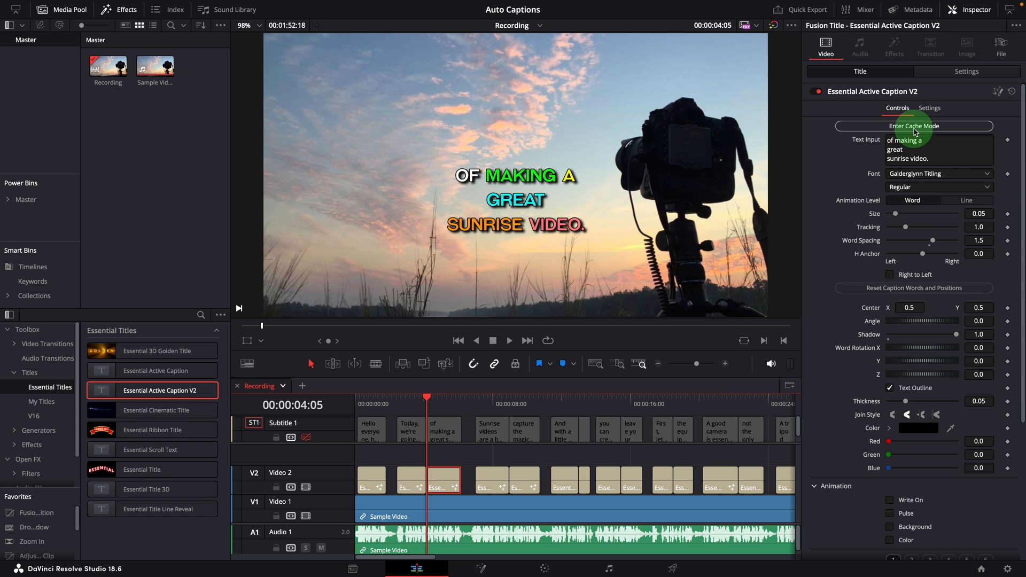
# Step: Enter the caption's cache mode, preview playback, and enable Write On animation
pyautogui.click(913, 125)
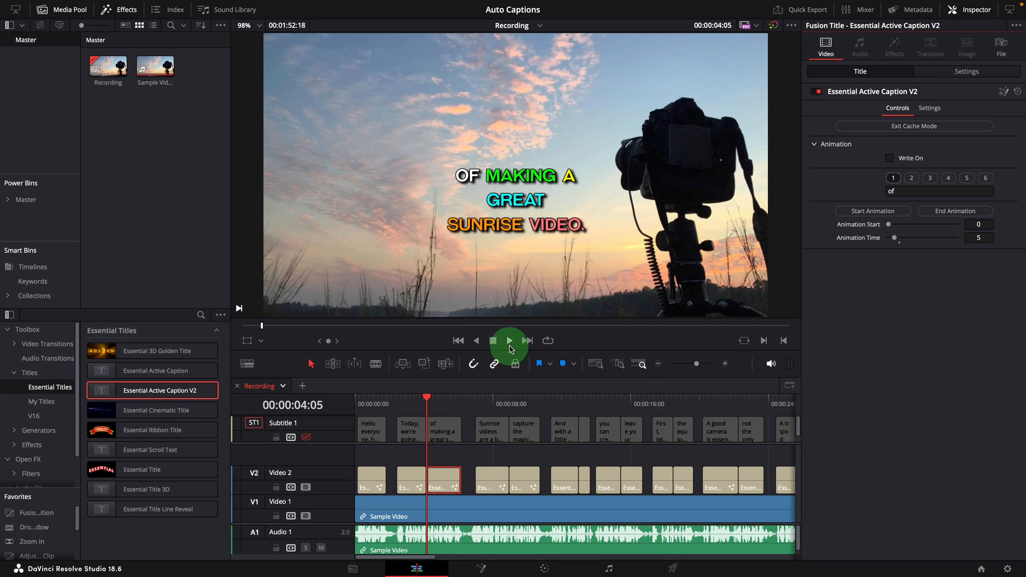
pyautogui.click(509, 340)
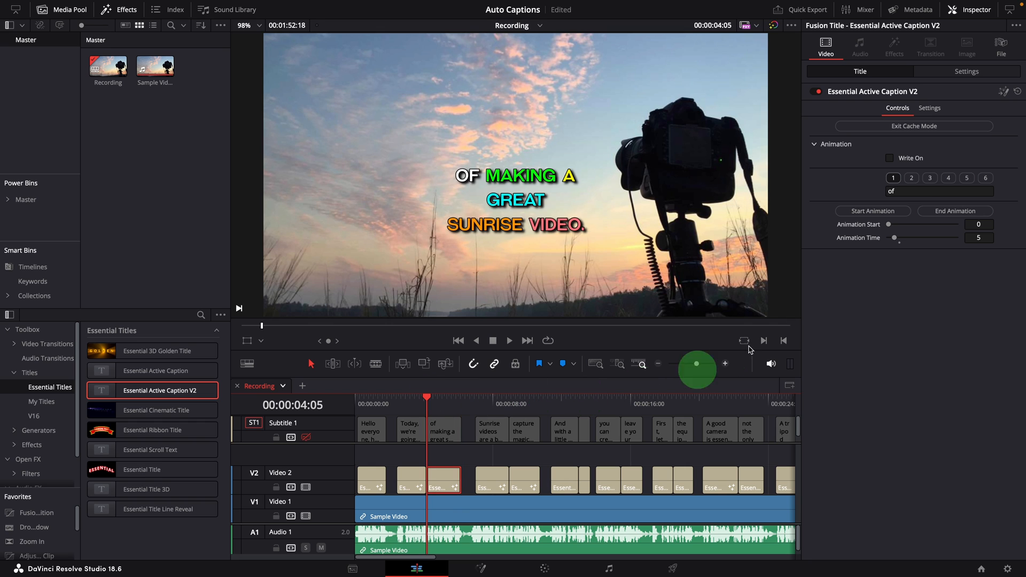
pyautogui.click(889, 158)
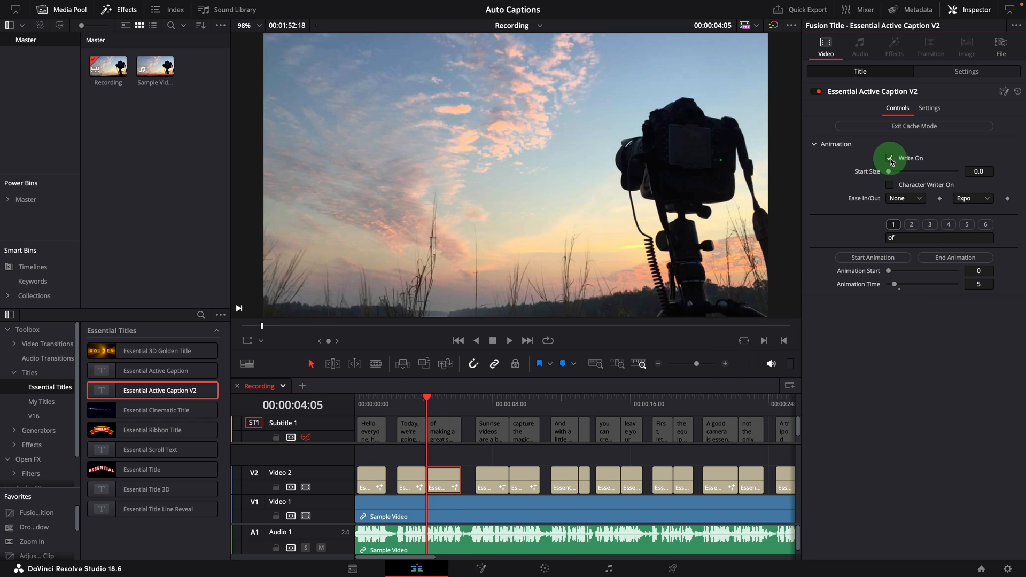
pyautogui.click(890, 158)
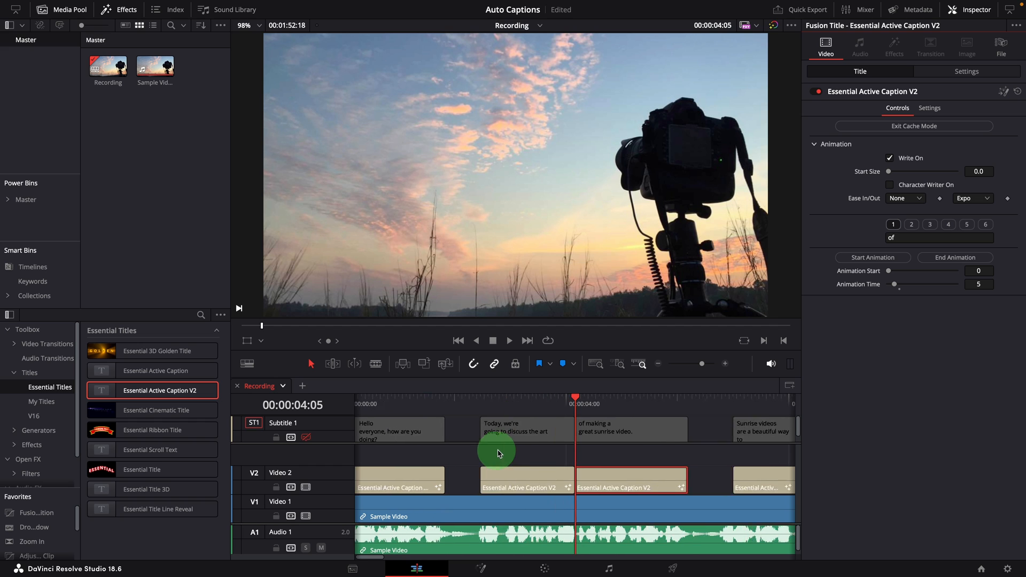
pyautogui.click(509, 340)
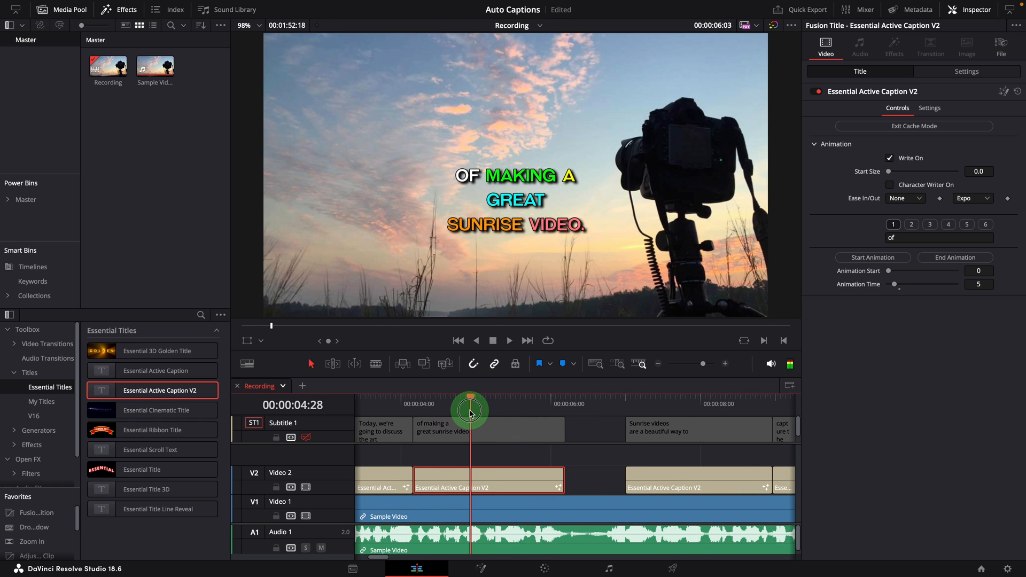
pyautogui.moveTo(470, 411); pyautogui.dragTo(463, 399)
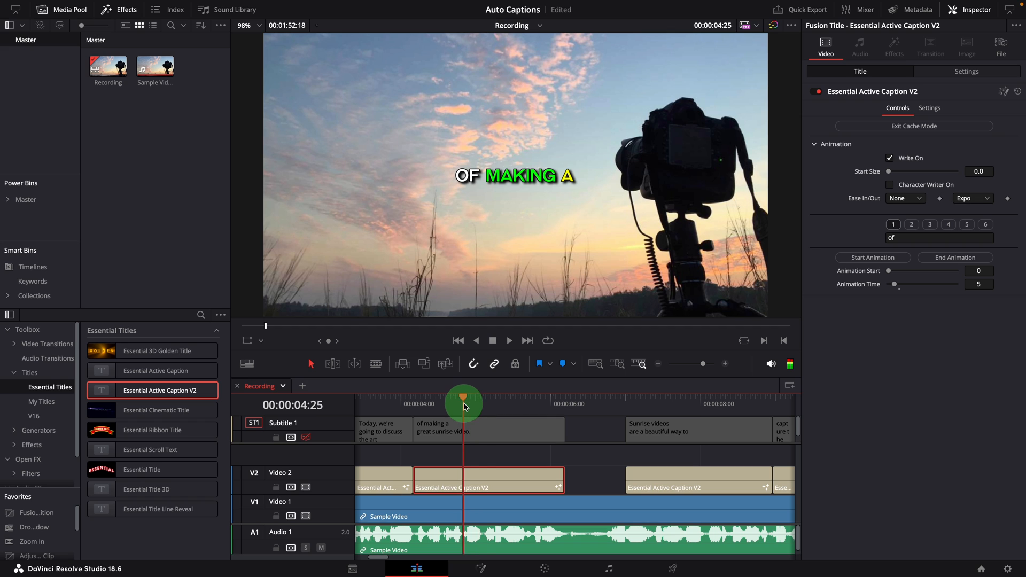
pyautogui.click(509, 340)
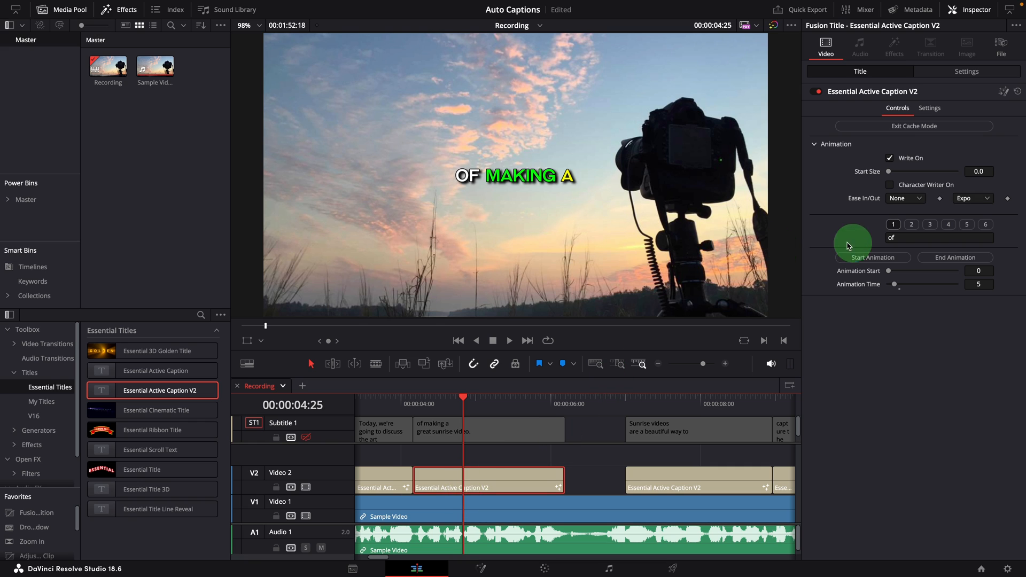
pyautogui.click(930, 225)
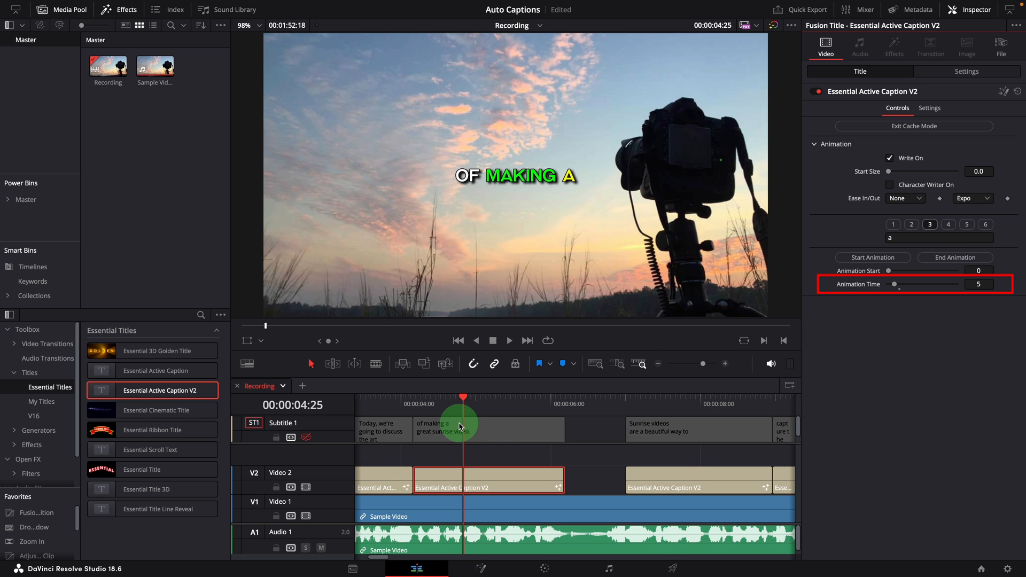
pyautogui.click(509, 340)
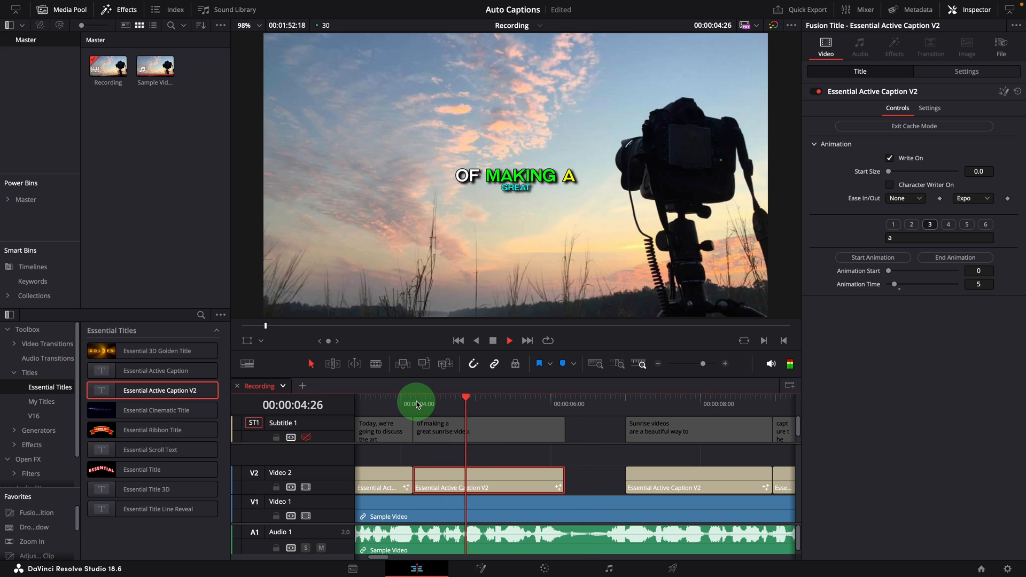
pyautogui.click(510, 341)
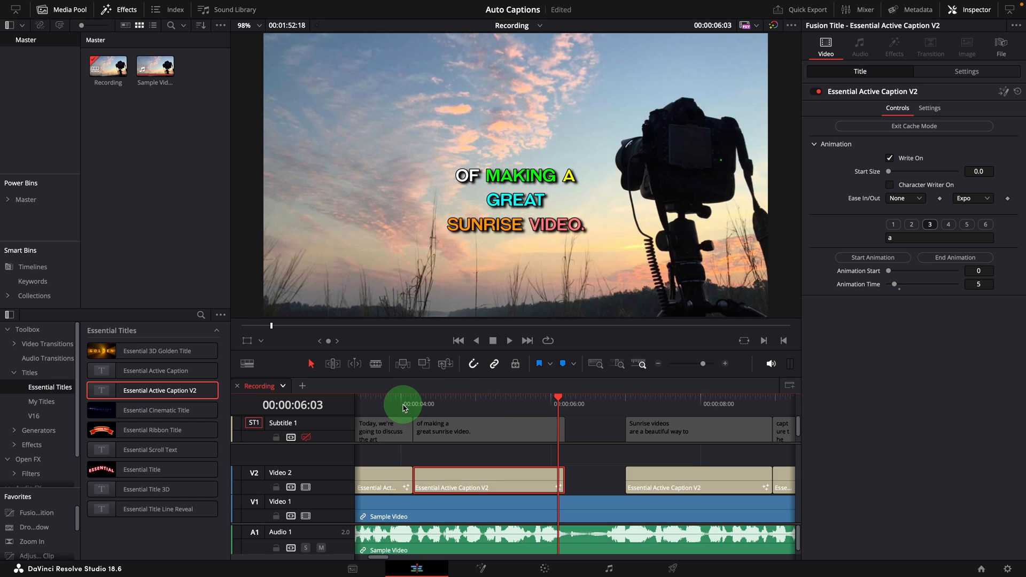
pyautogui.moveTo(558, 399); pyautogui.dragTo(451, 399)
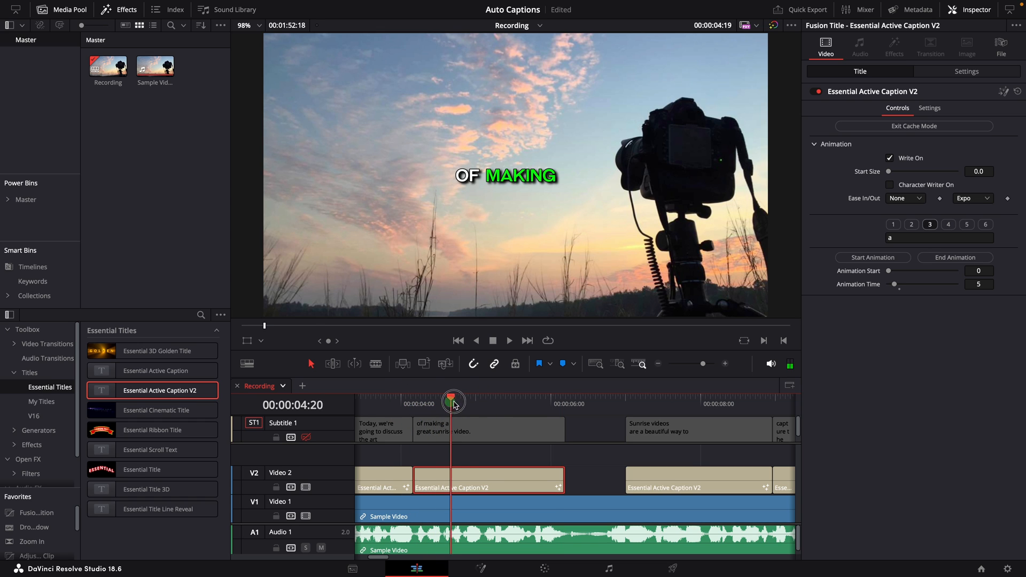
pyautogui.moveTo(453, 399); pyautogui.dragTo(543, 408)
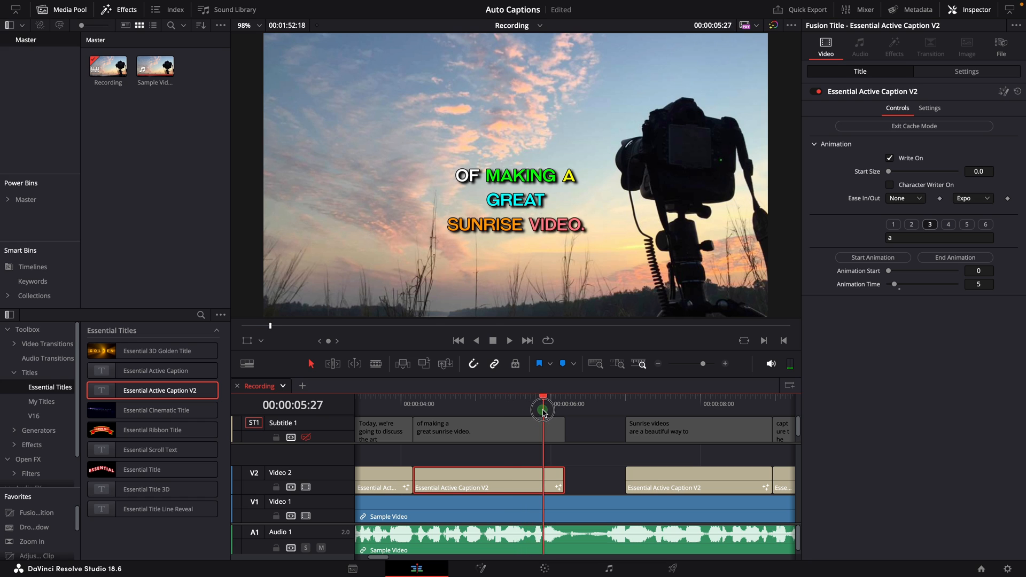
pyautogui.moveTo(543, 398); pyautogui.dragTo(435, 400)
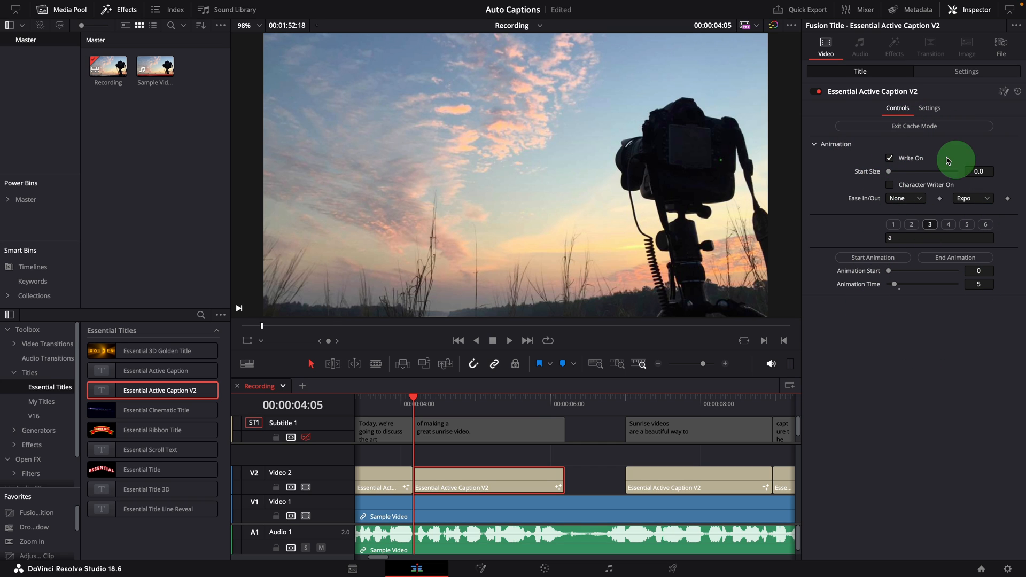
pyautogui.moveTo(944, 163)
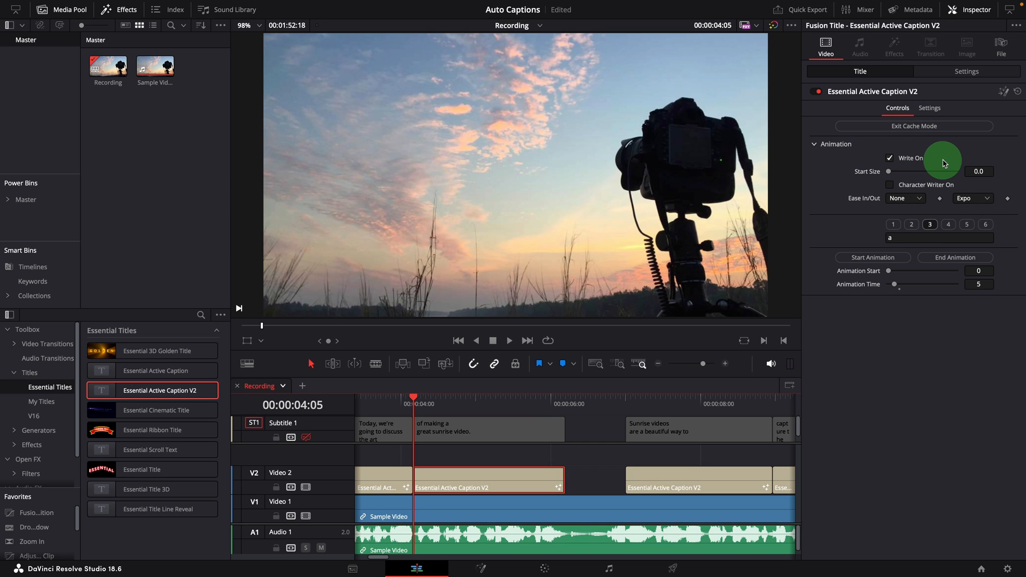
pyautogui.moveTo(931, 145)
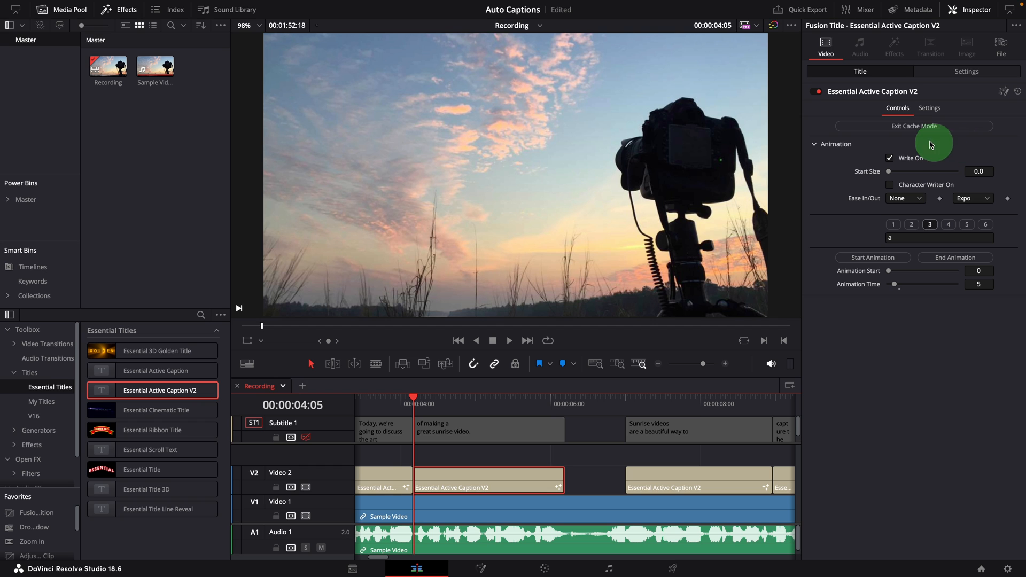
# Step: Swap Write On for the pink Background highlight with 0.1 round corners
pyautogui.click(913, 125)
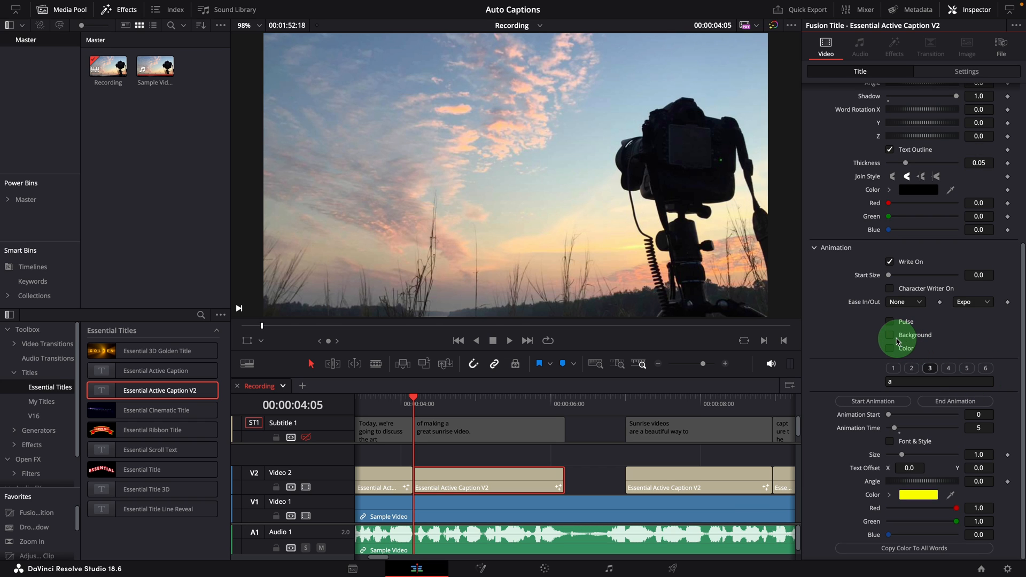
pyautogui.click(890, 335)
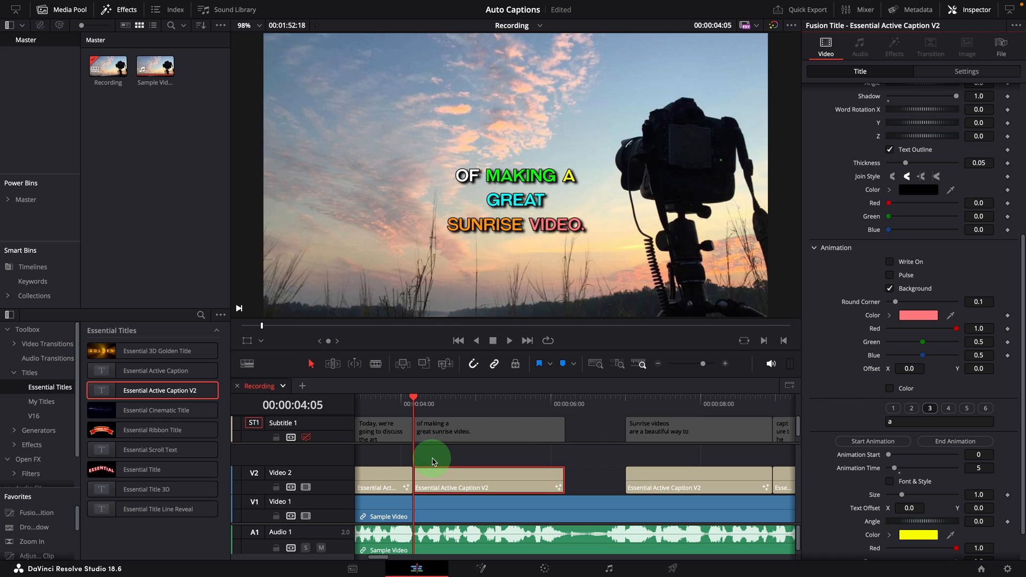
pyautogui.click(509, 341)
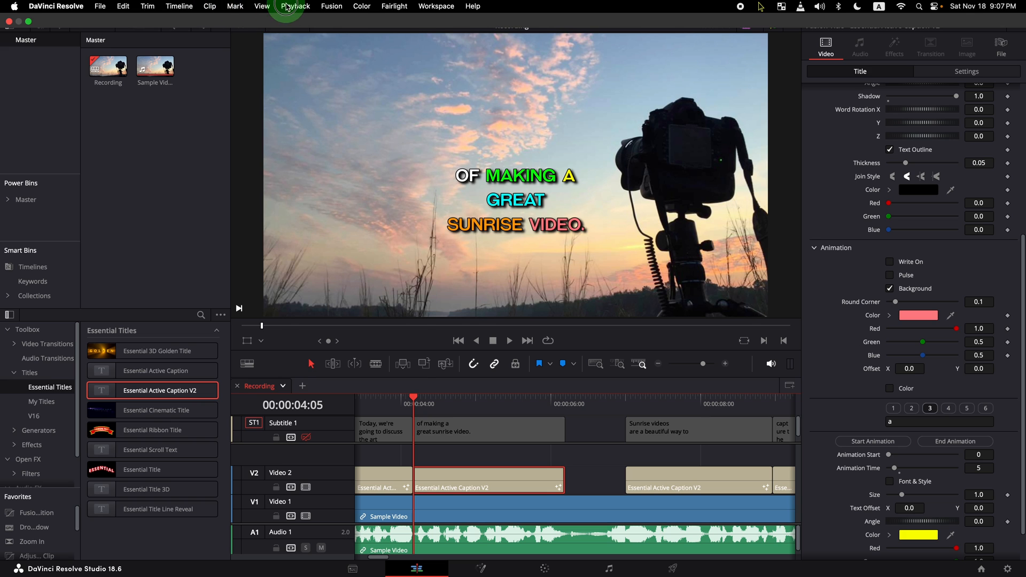
# Step: Move to the 'Sunrise videos' caption clip at 8:02 to view its Write On settings
pyautogui.click(295, 6)
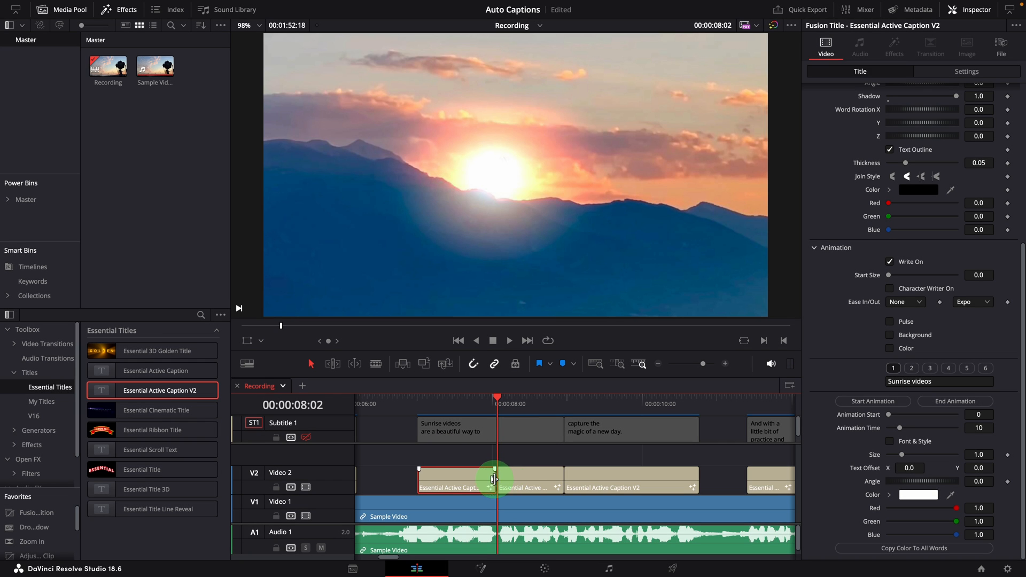
# Step: Drag the timeline back to bring the 'Today, we're' caption into view
pyautogui.moveTo(497, 400); pyautogui.dragTo(421, 400)
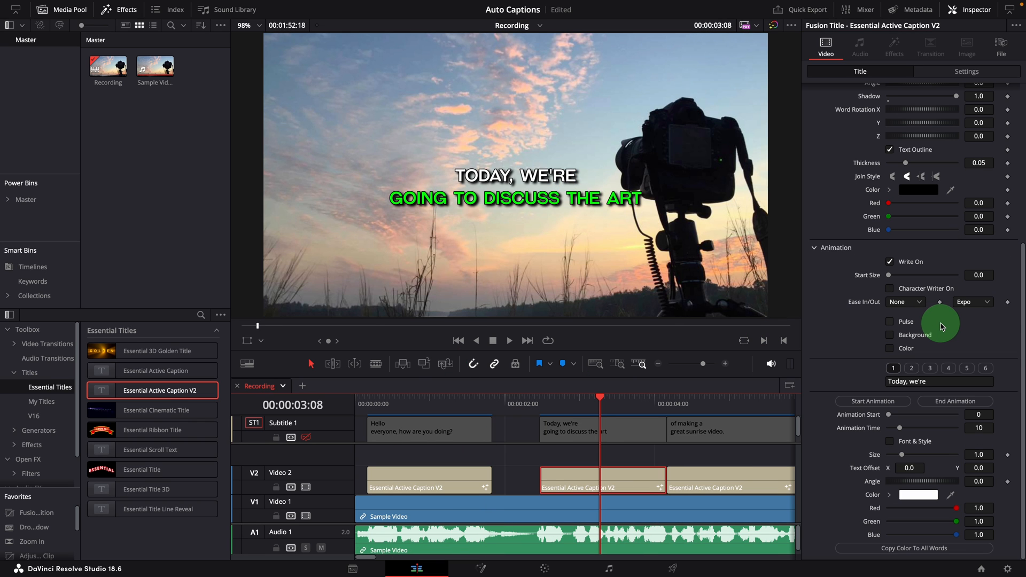
pyautogui.moveTo(943, 329)
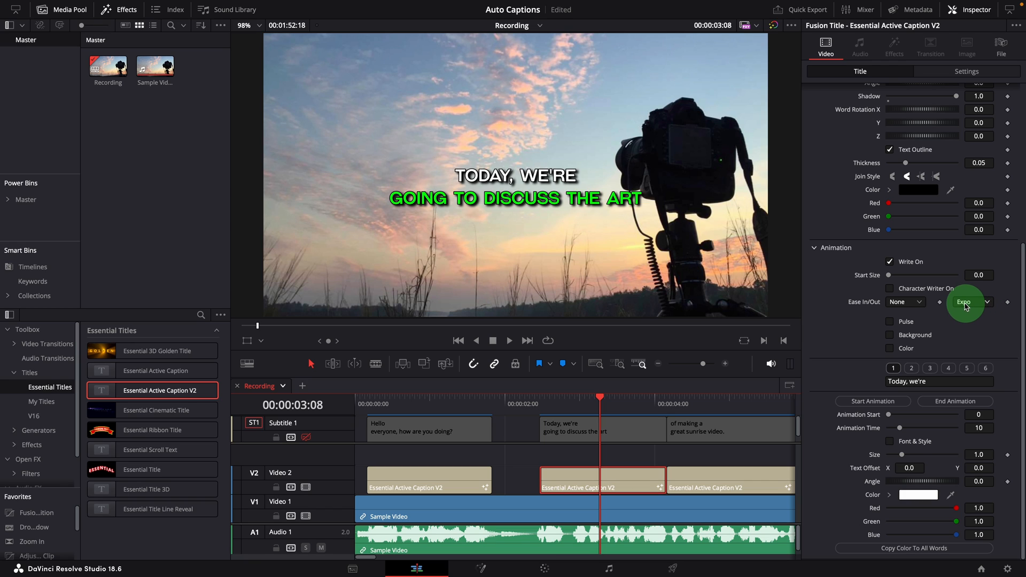
pyautogui.moveTo(969, 306)
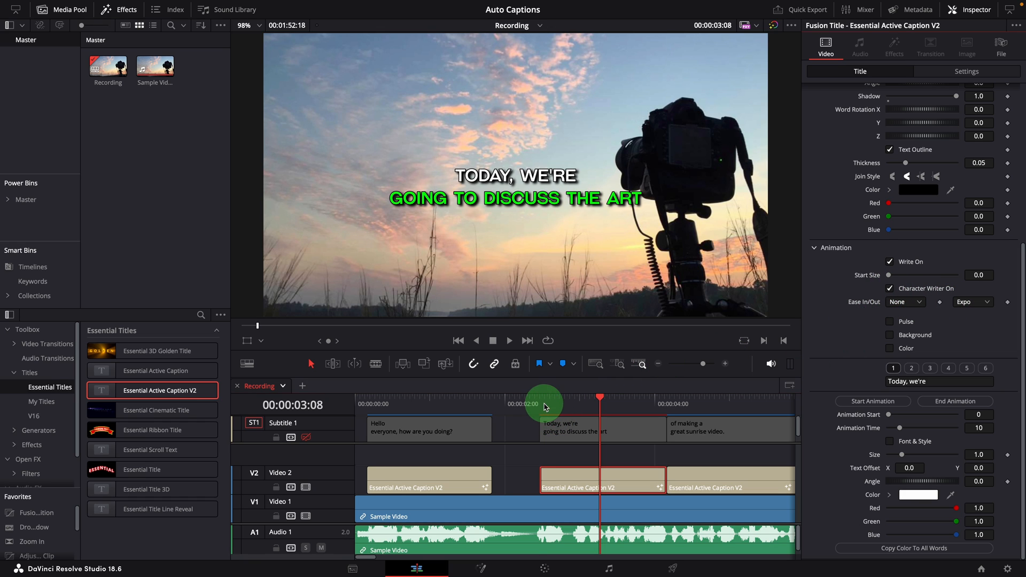
# Step: Set Start Size 1.0 and easing None, then scrub the 'Today, we're' write-on
pyautogui.click(492, 340)
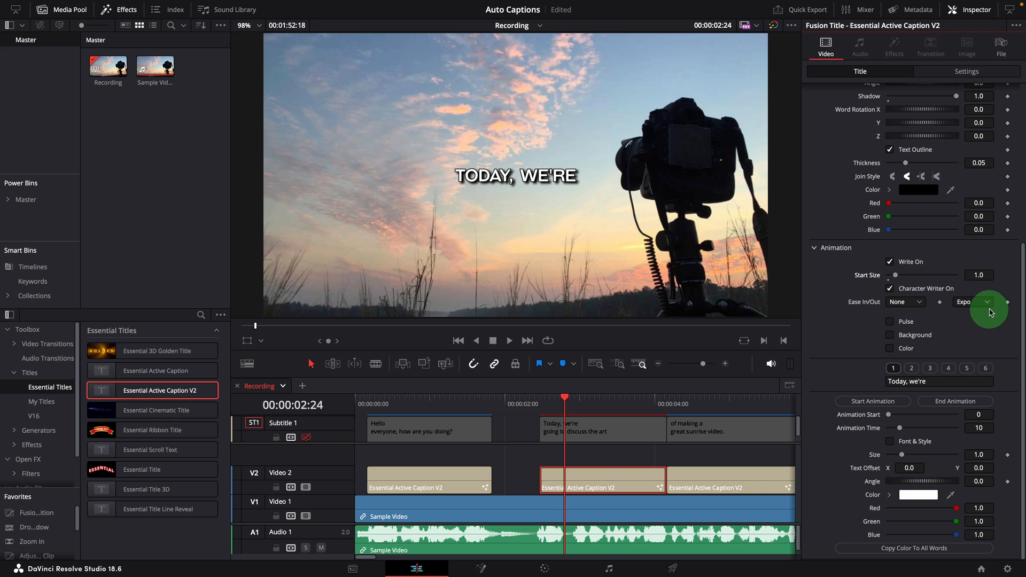
pyautogui.click(973, 301)
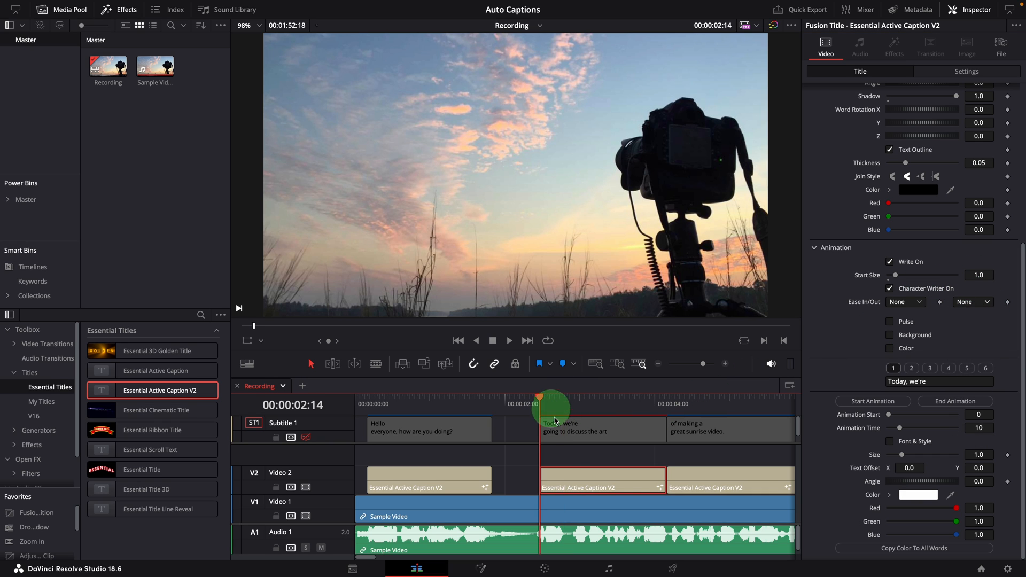
pyautogui.click(509, 340)
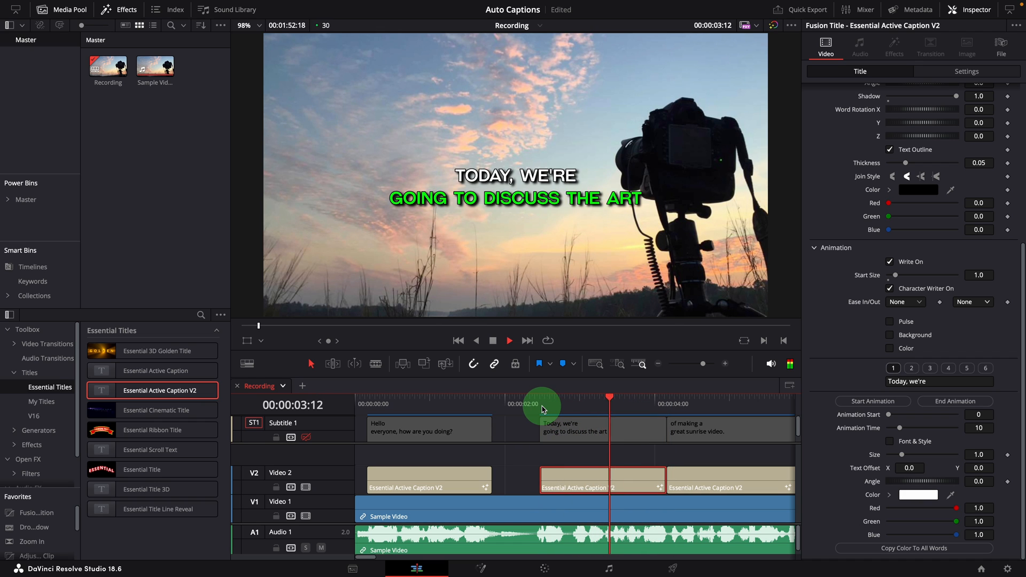
pyautogui.moveTo(543, 397); pyautogui.dragTo(583, 397)
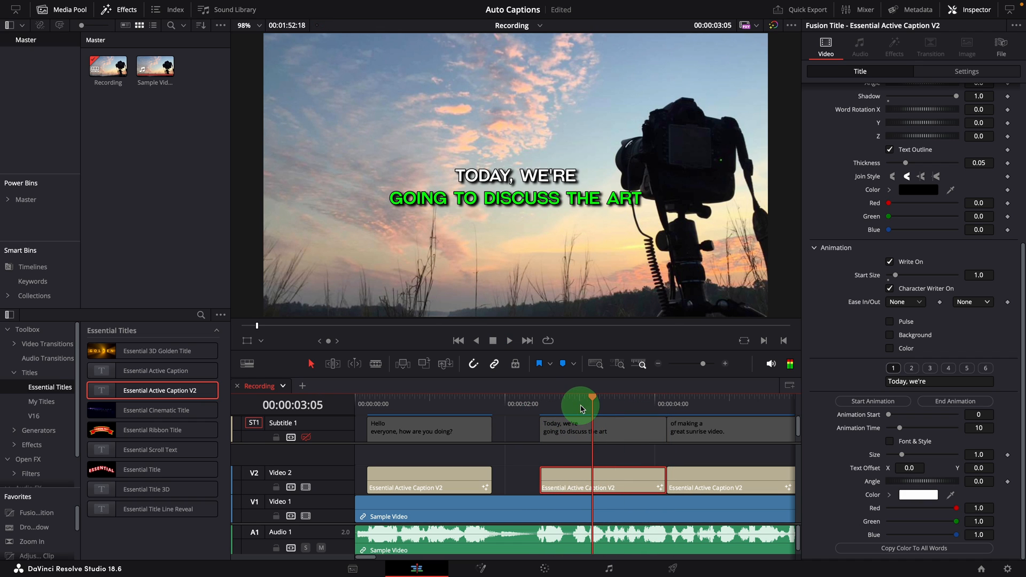
pyautogui.moveTo(583, 400); pyautogui.dragTo(546, 399)
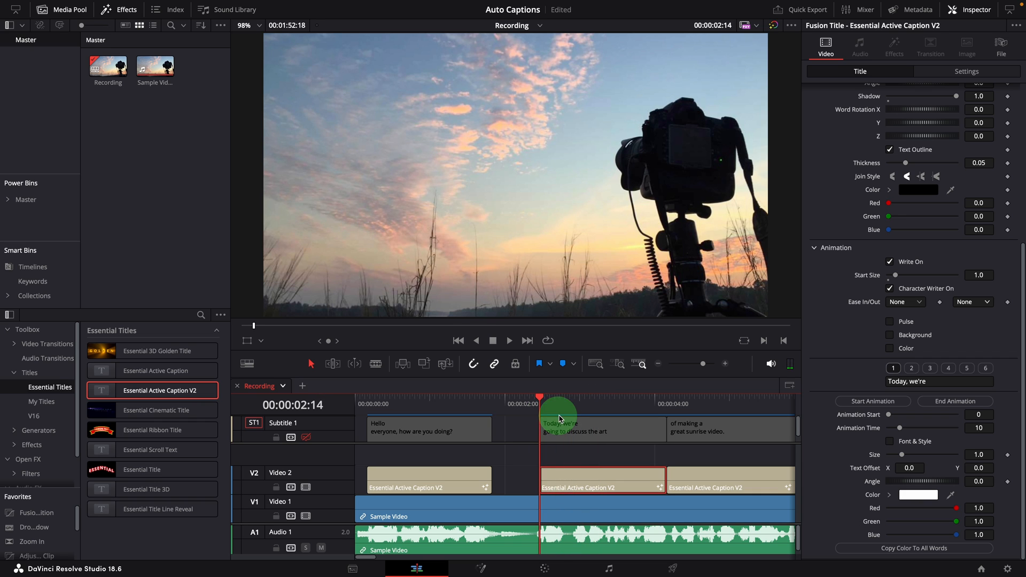
pyautogui.click(509, 340)
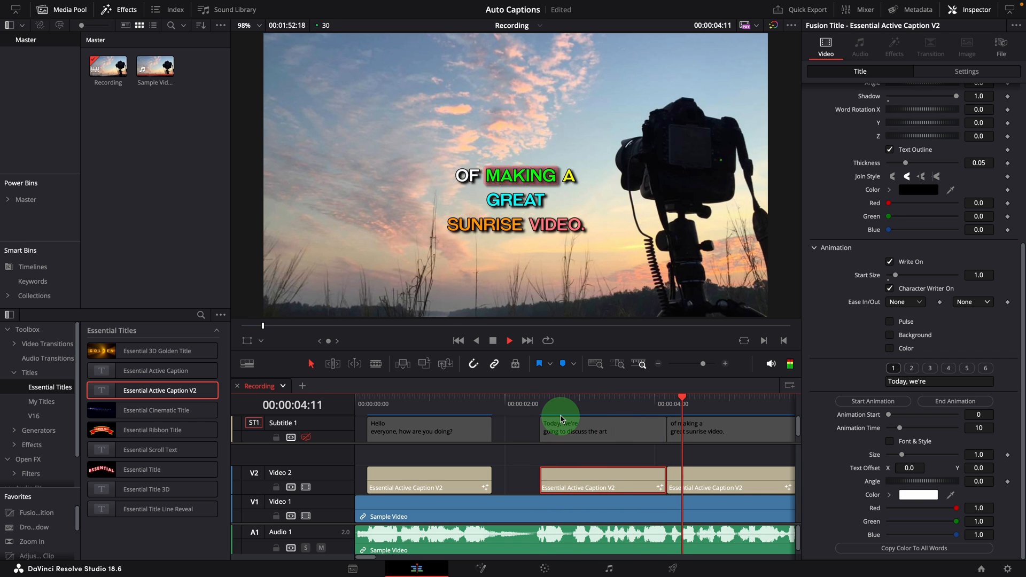
pyautogui.moveTo(682, 397); pyautogui.dragTo(548, 400)
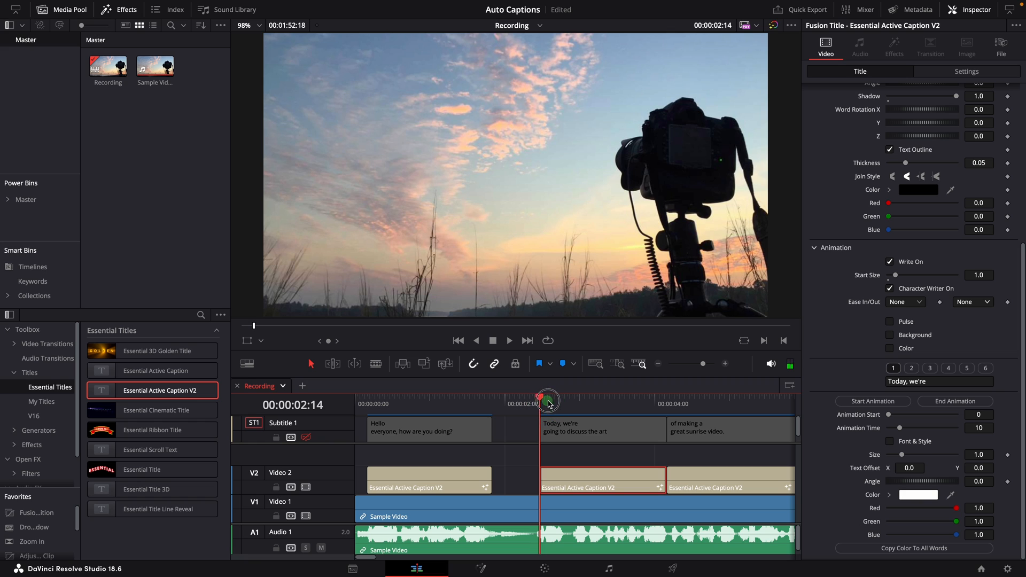
pyautogui.click(510, 341)
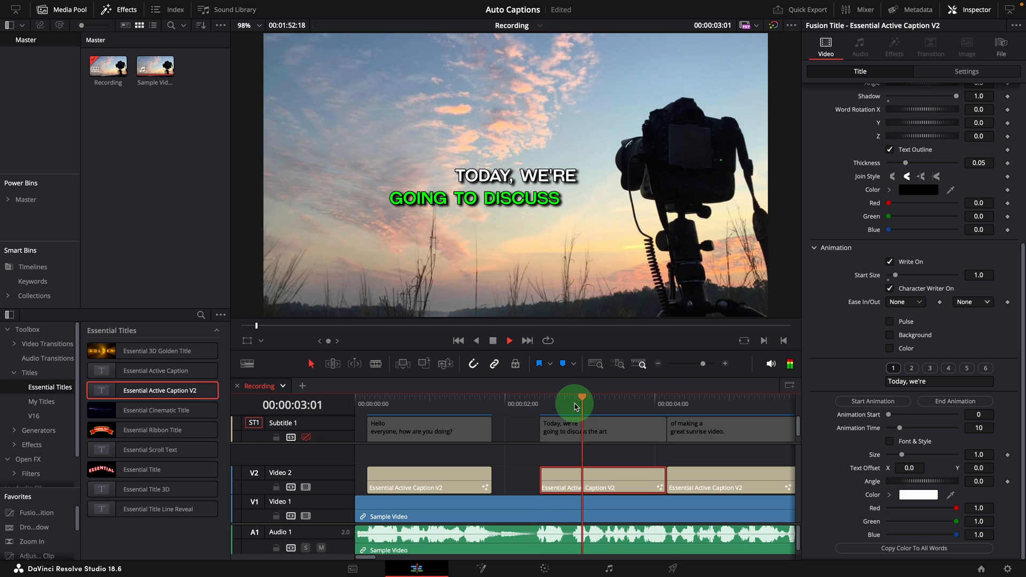